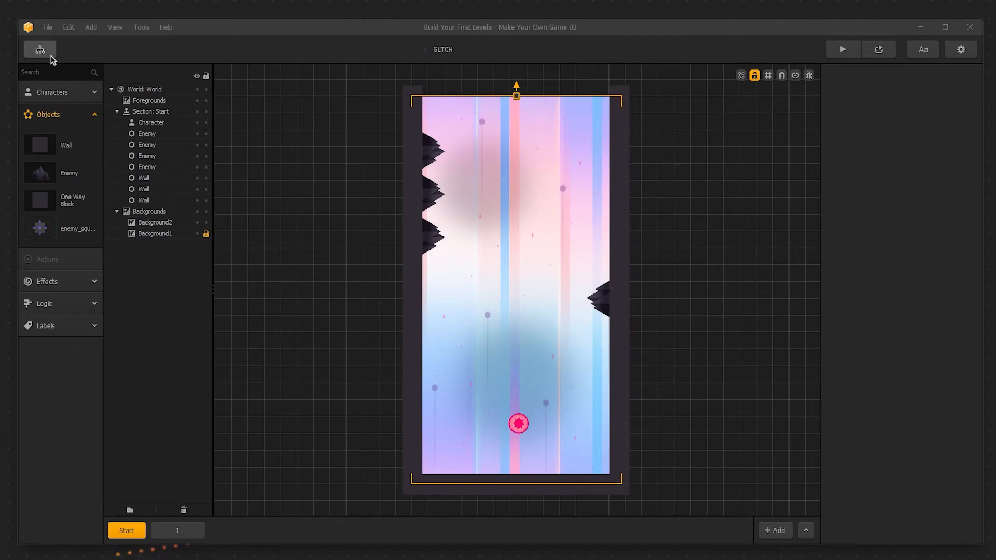
In the Game Mind Map, set the GLTCH world's vertical gravity to -20.
left_click(40, 50)
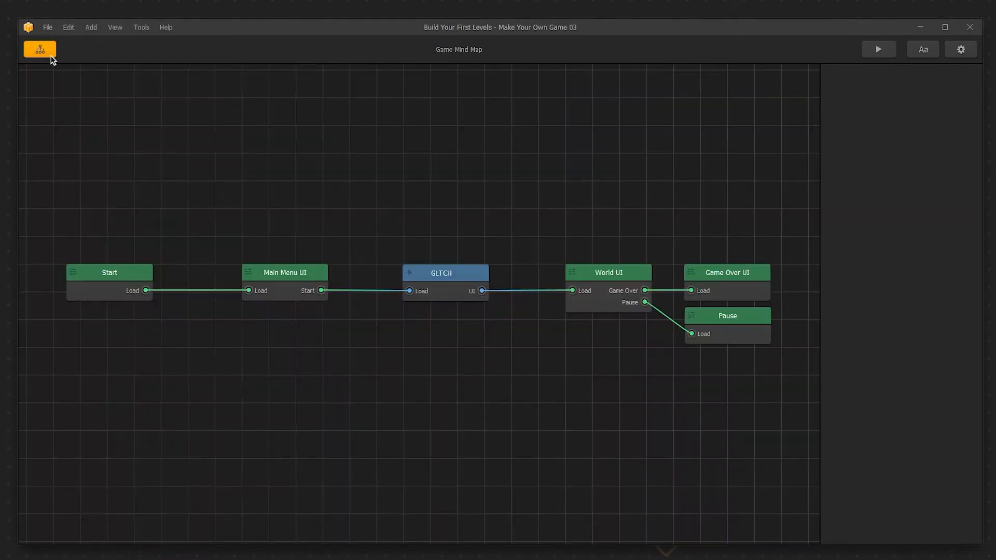
left_click(445, 273)
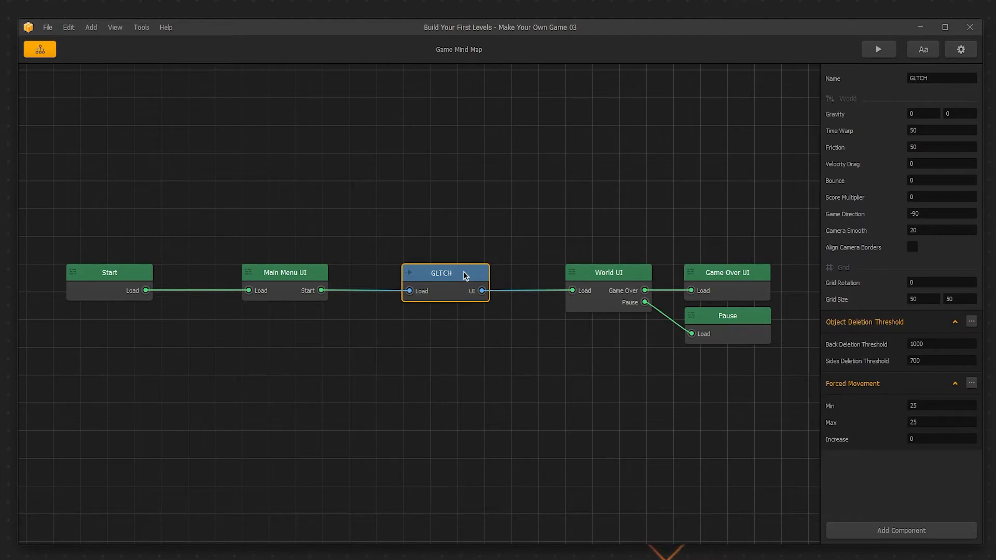
mouse_move(572, 228)
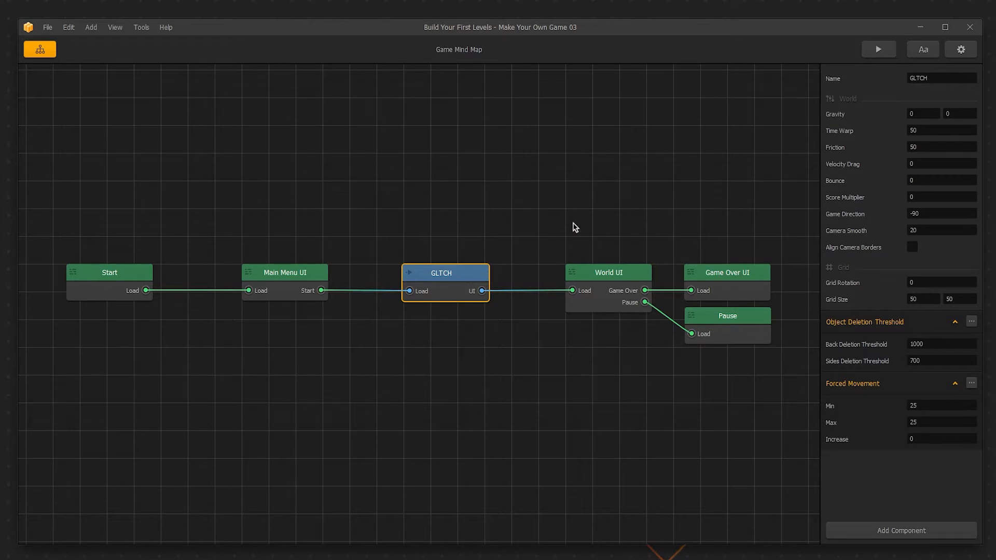
mouse_move(880, 91)
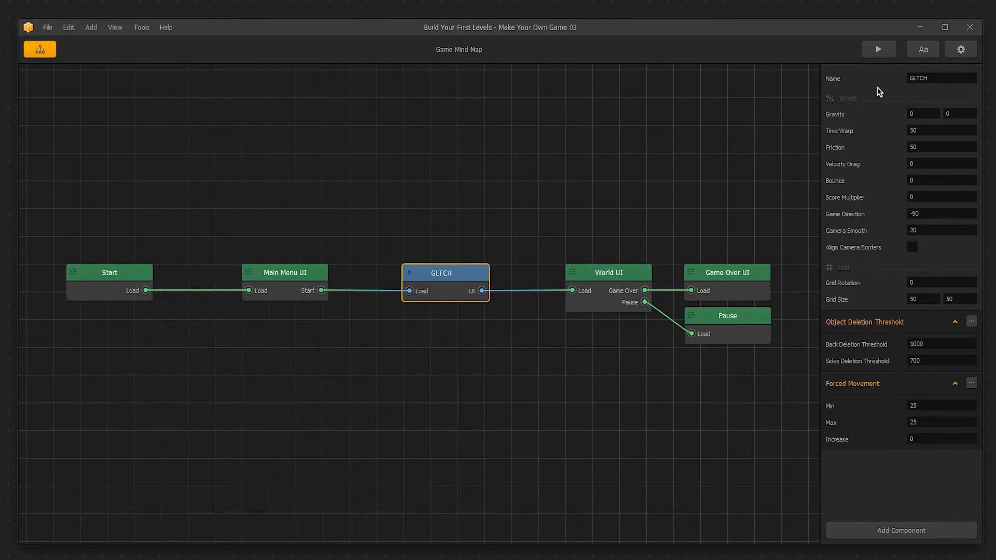
mouse_move(838, 88)
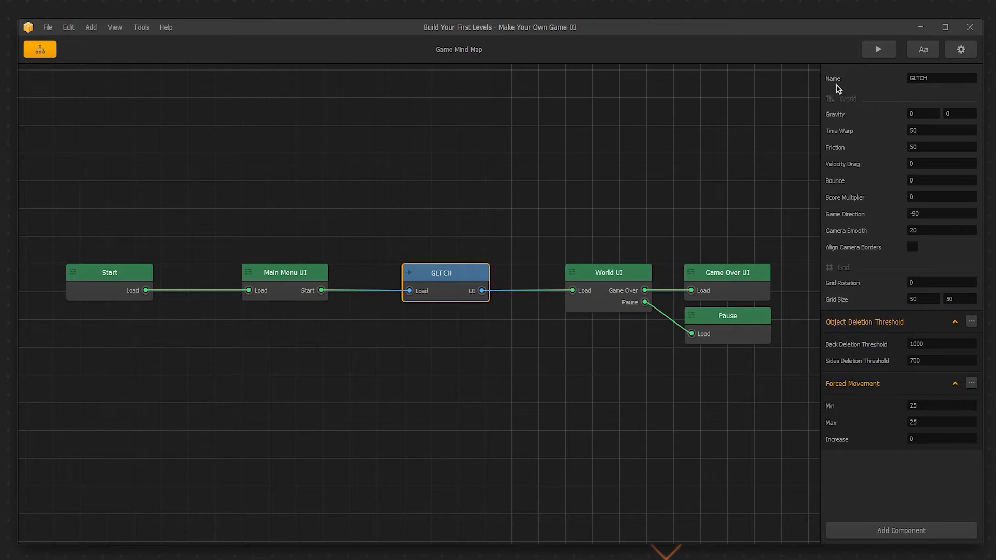
mouse_move(842, 125)
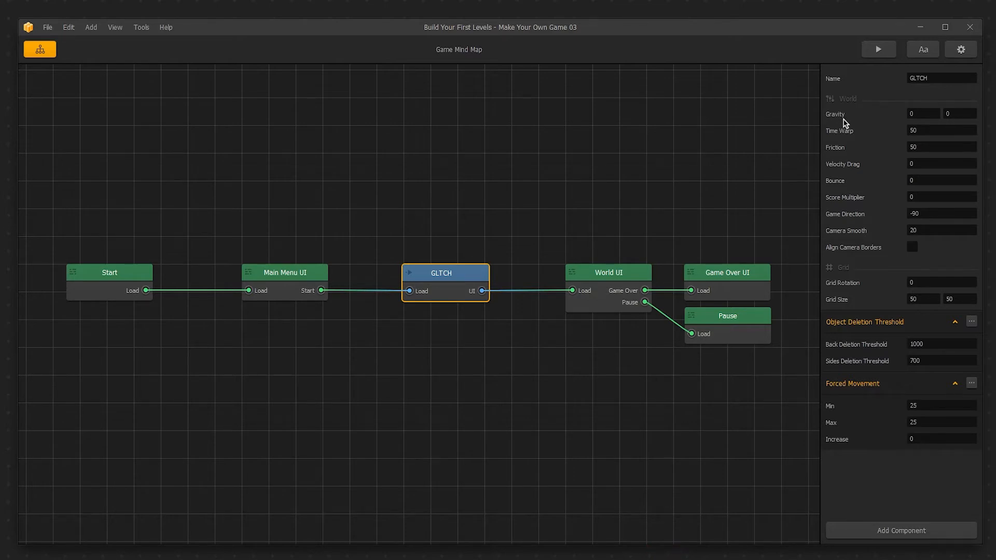
mouse_move(848, 124)
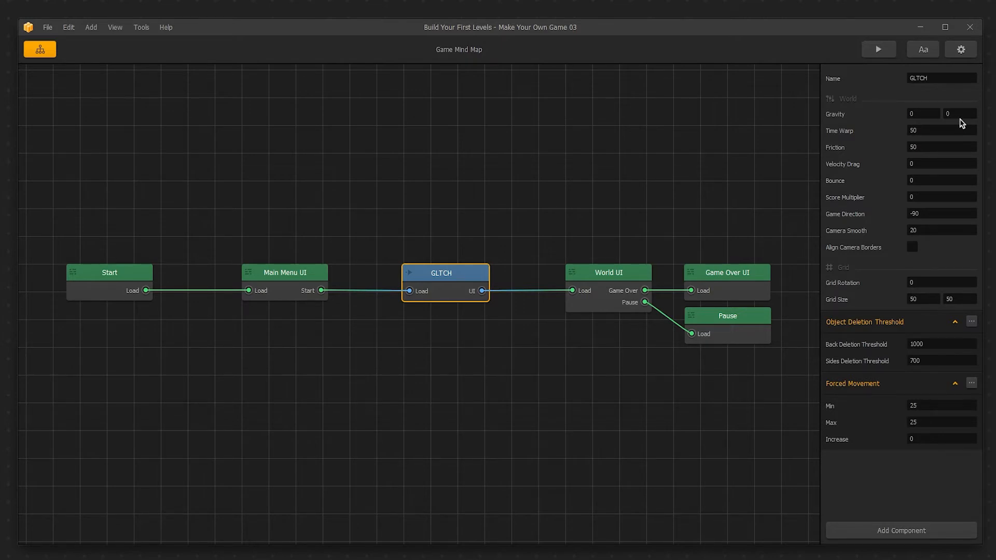
left_click(958, 113)
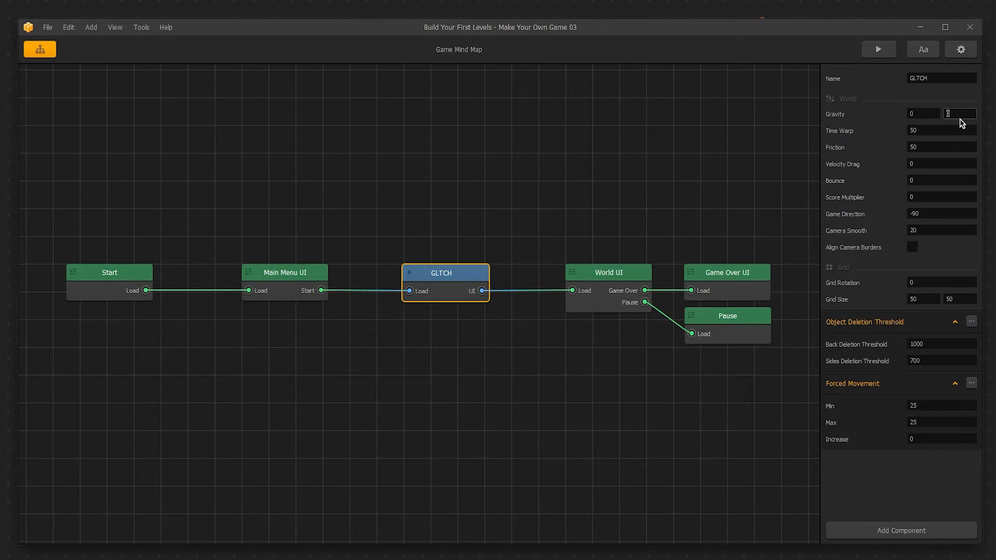
type("-20")
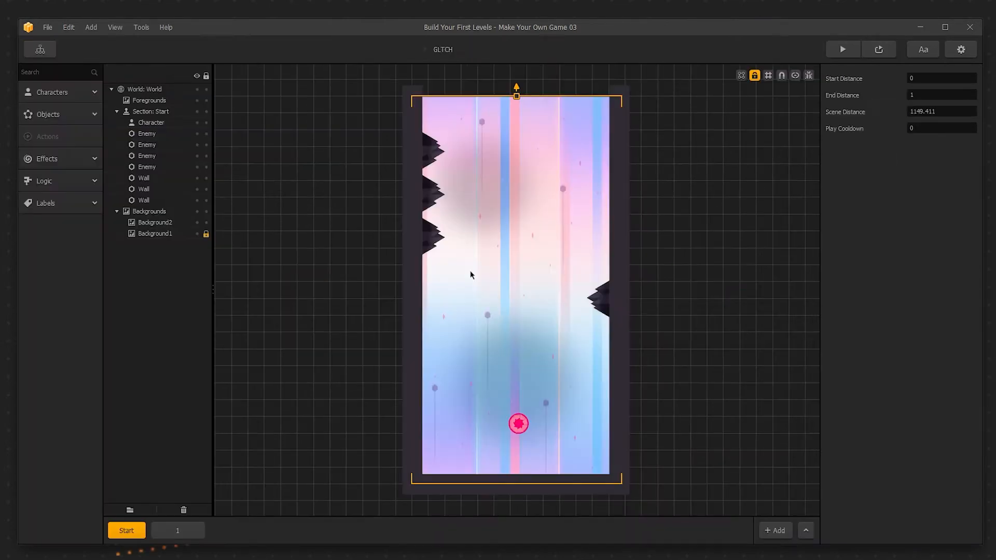
mouse_move(311, 423)
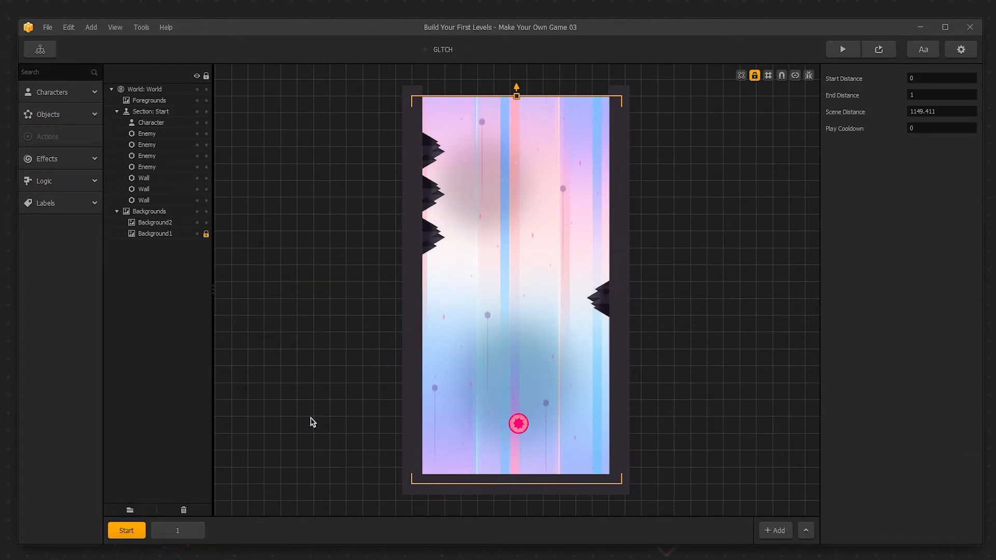
Go to scene 2 and add a Wall object from the object library.
left_click(177, 530)
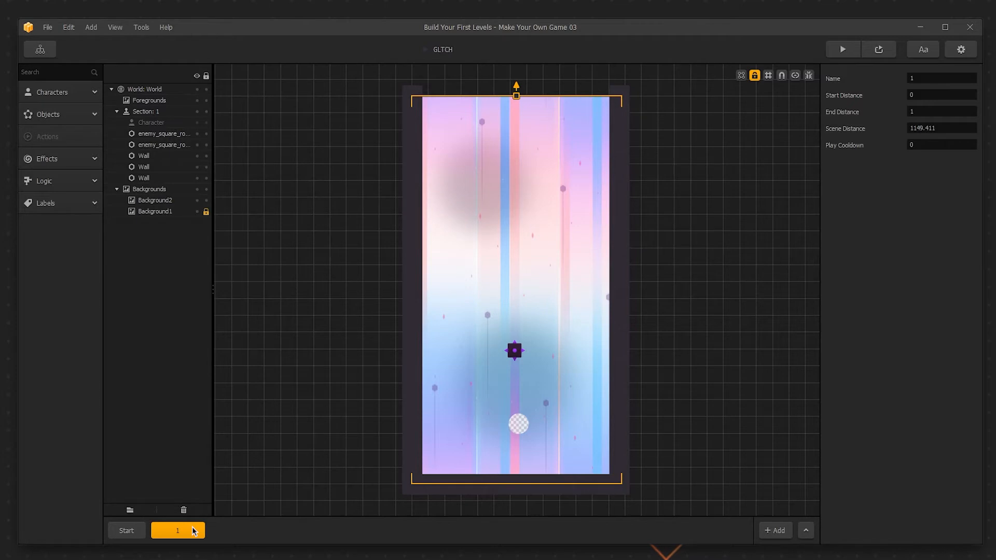
left_click(234, 530)
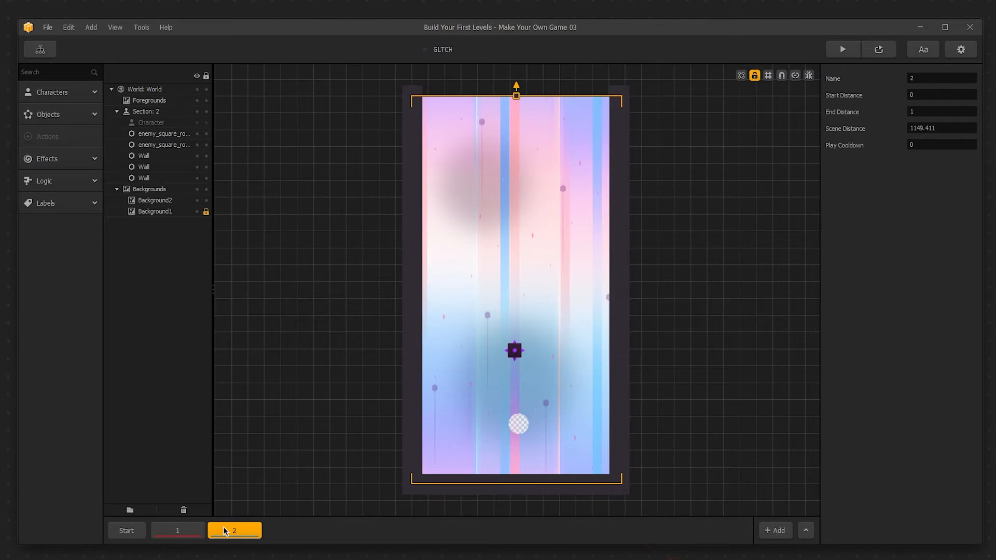
left_click(164, 134)
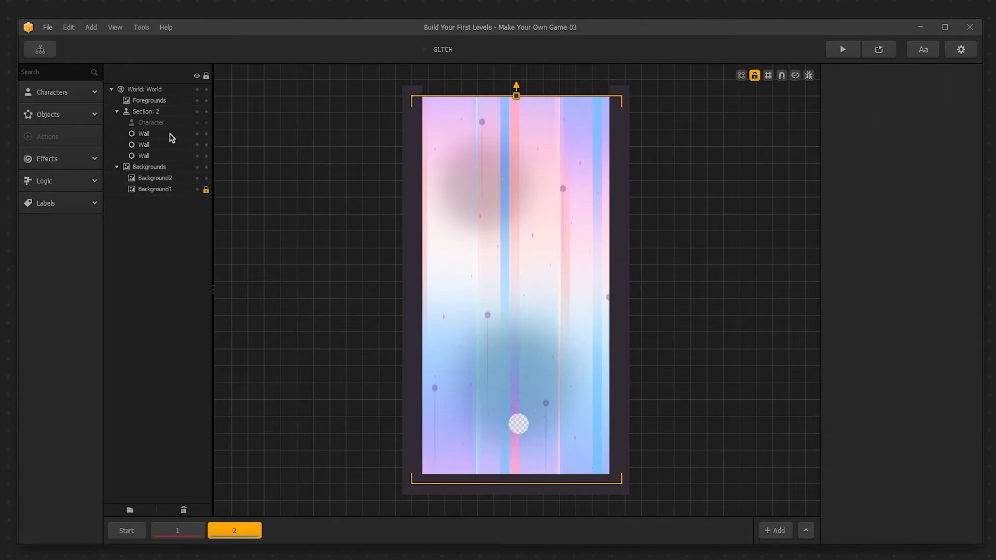
left_click(48, 114)
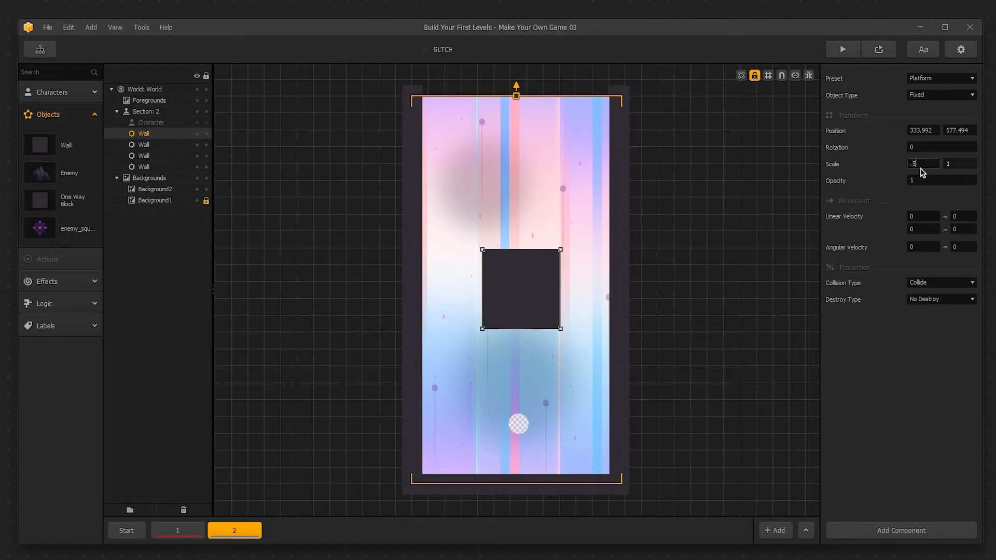
Make the wall scale 0.5 with Physics object type and Physics Object preset, then run the preview.
type(".5")
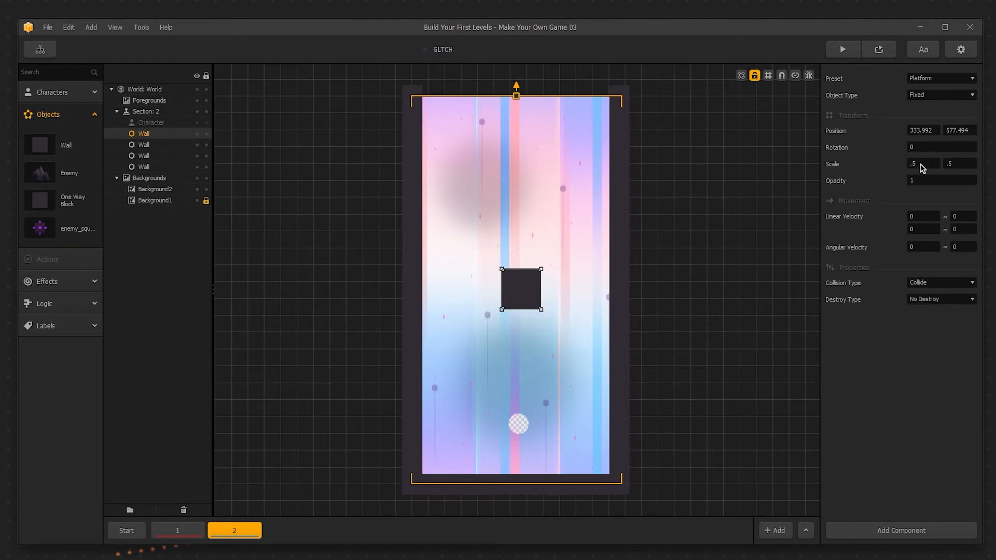
left_click(941, 94)
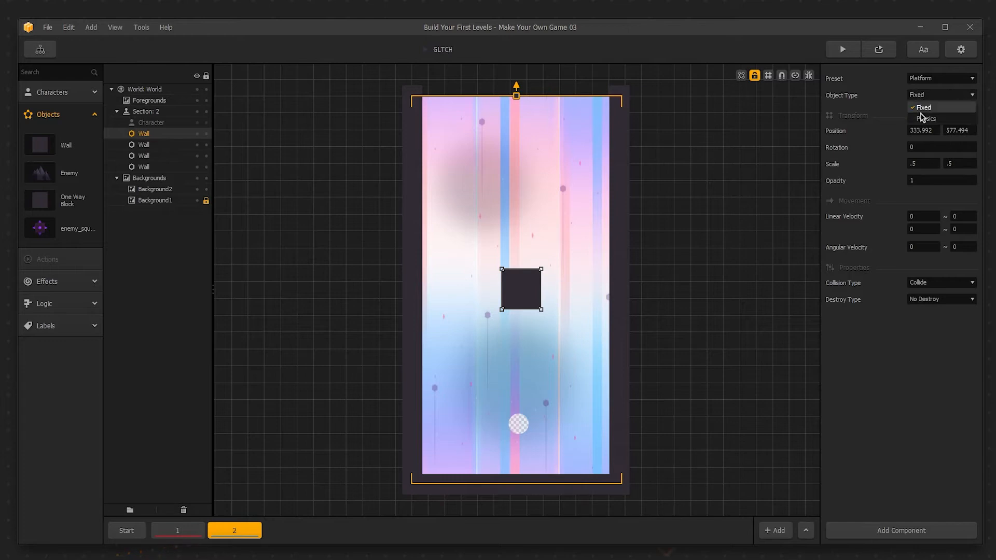
left_click(925, 118)
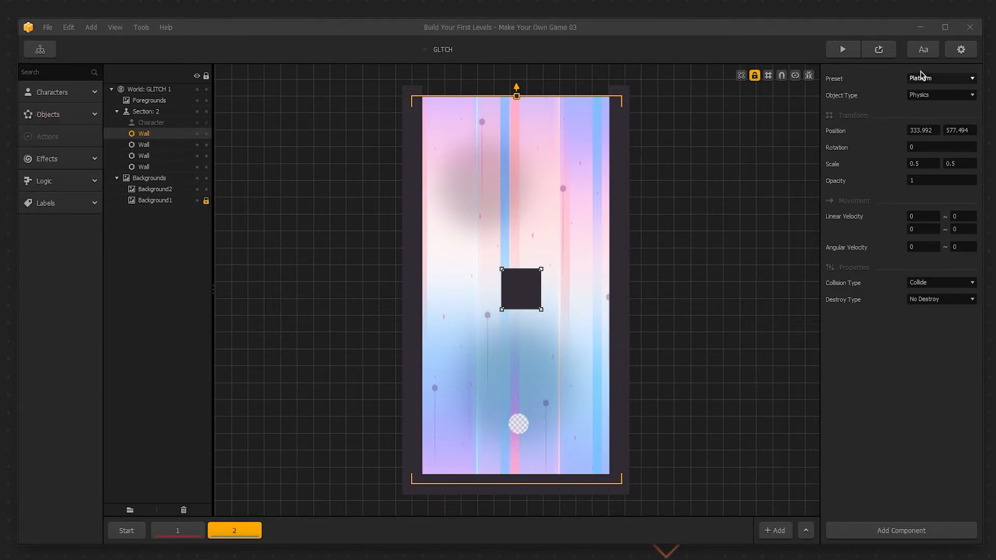
left_click(941, 78)
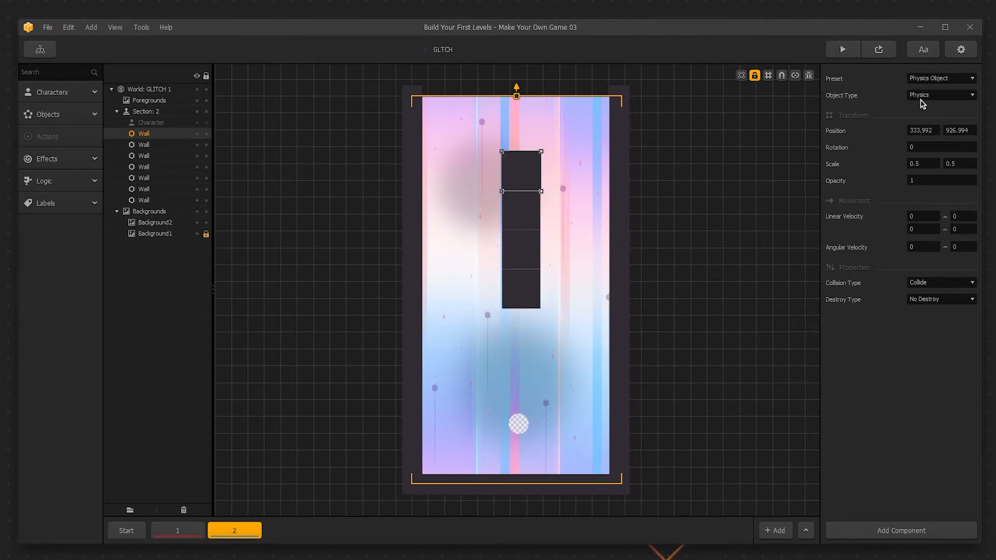
left_click(843, 49)
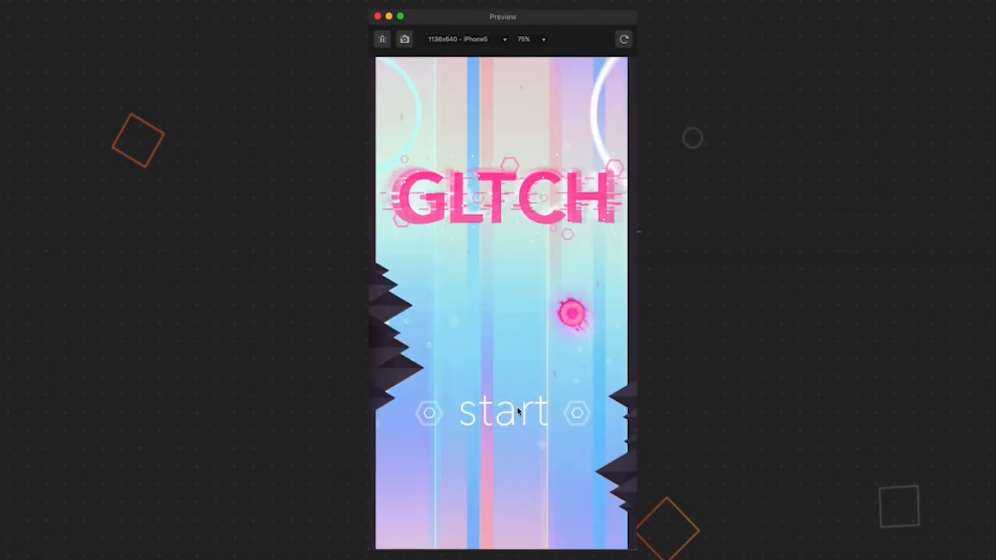
Leave the preview and try a gravity value of -0.5 on the GLTCH world.
left_click(501, 413)
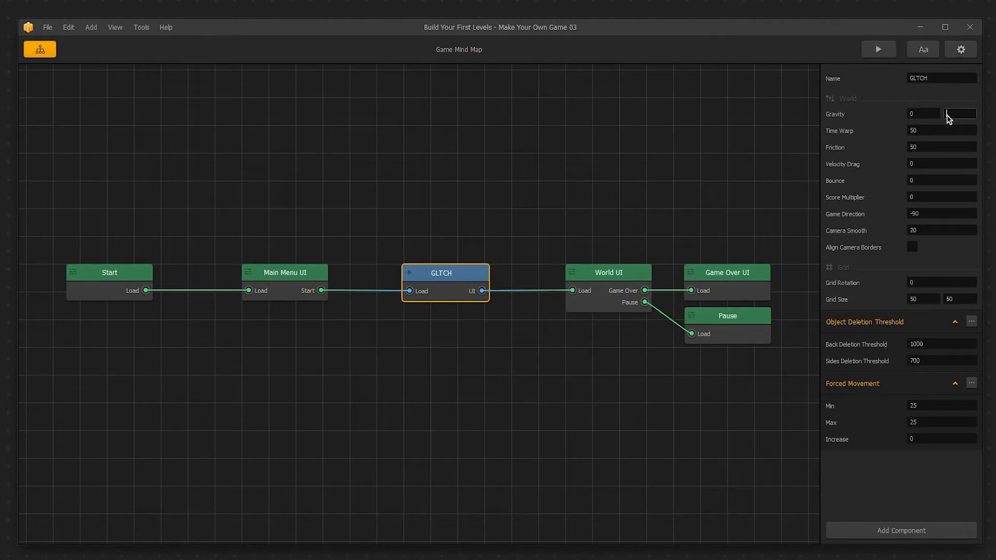
left_click(879, 49)
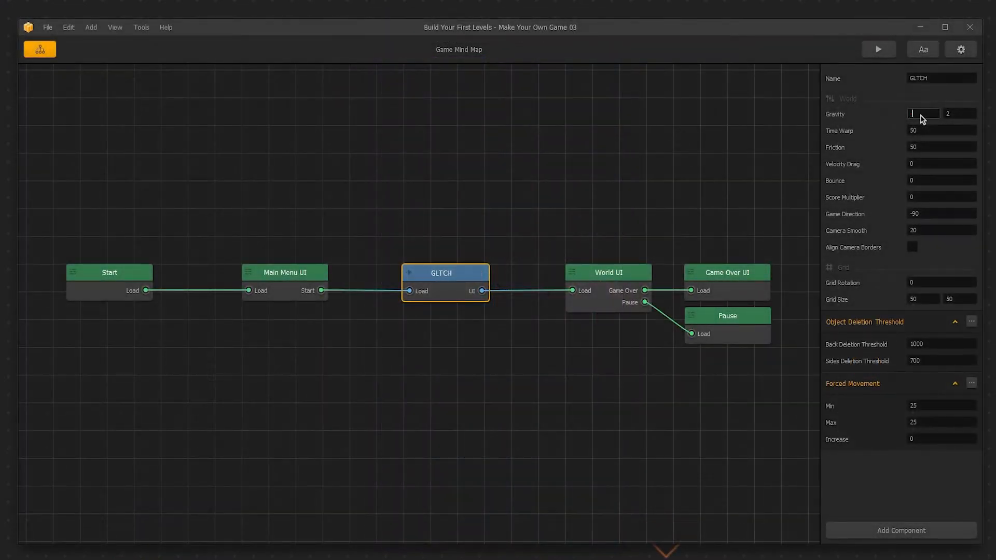
type("-.5")
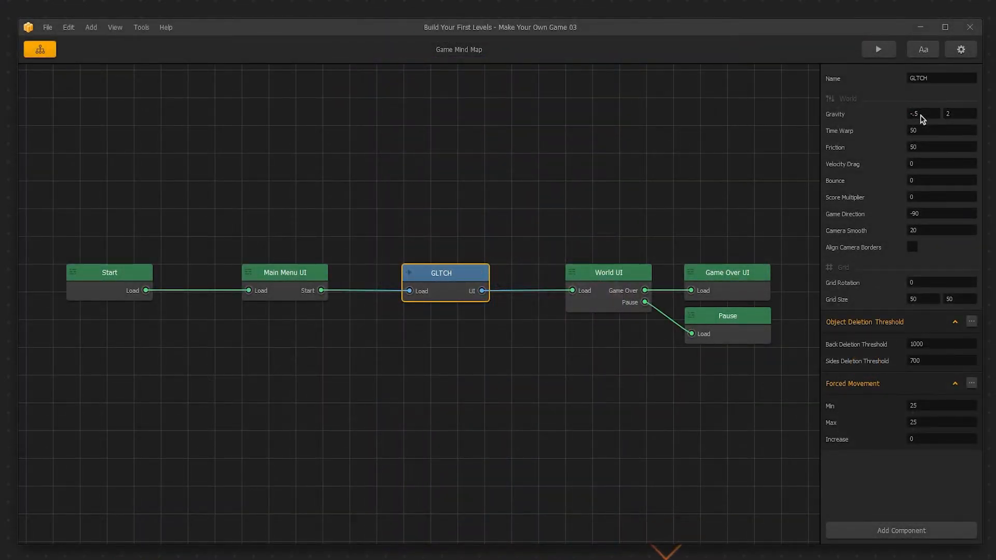
left_click(877, 48)
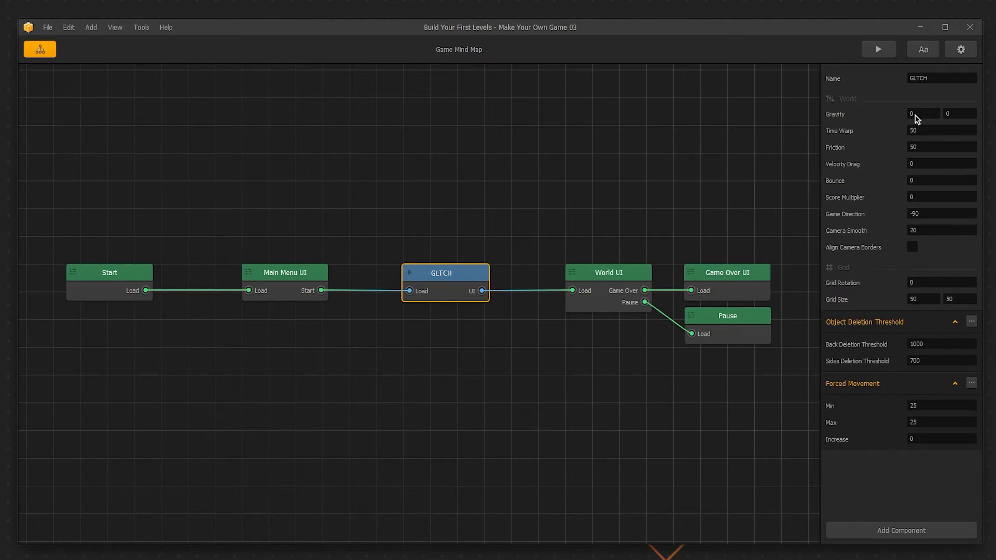
Raise the world's Time Warp to 100 for a test preview, then restore it to 50.
left_click(941, 131)
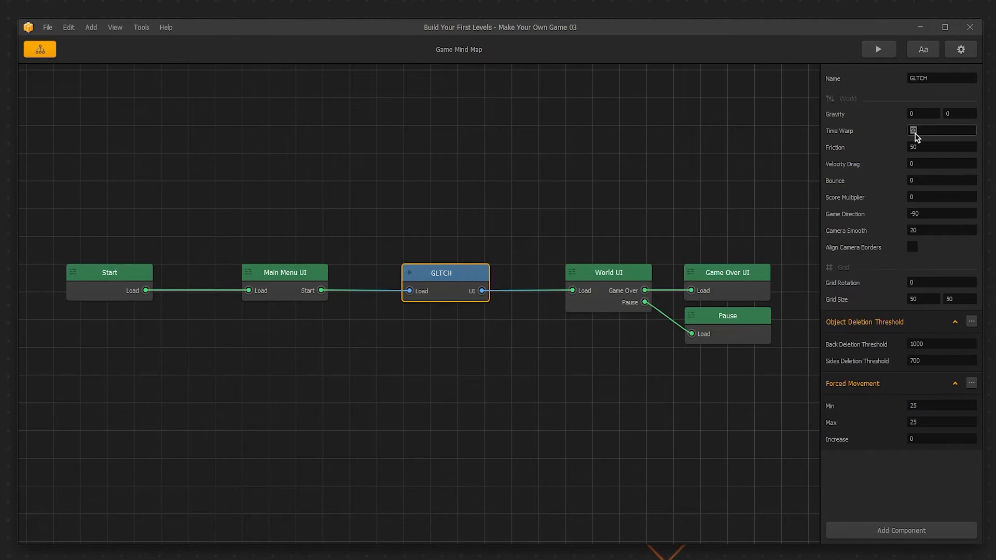
type("100")
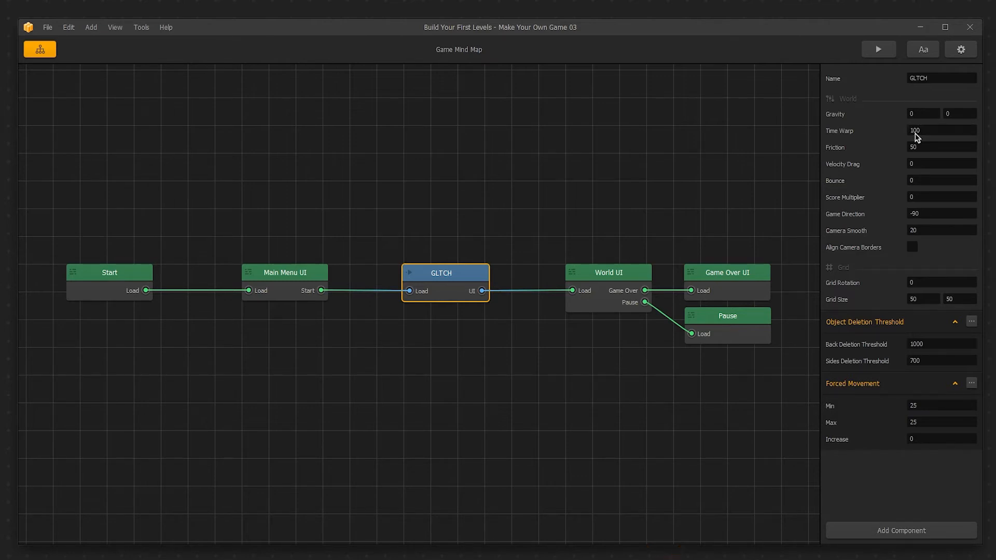
left_click(877, 49)
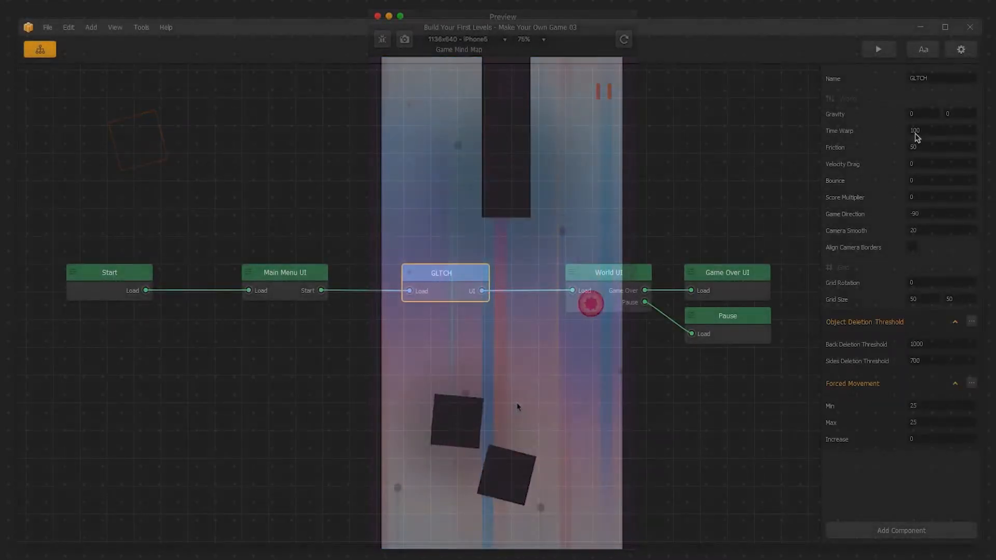
left_click(941, 130)
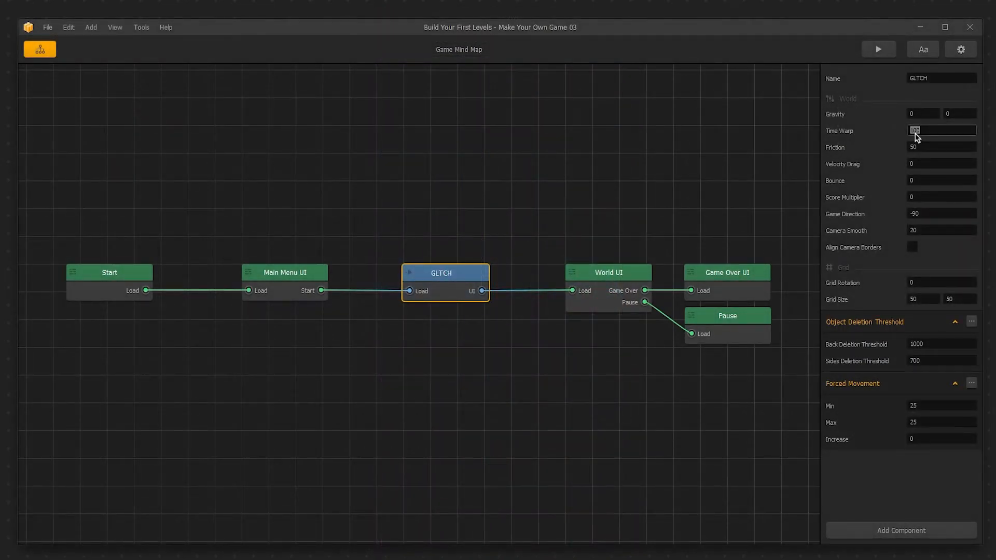
type("50")
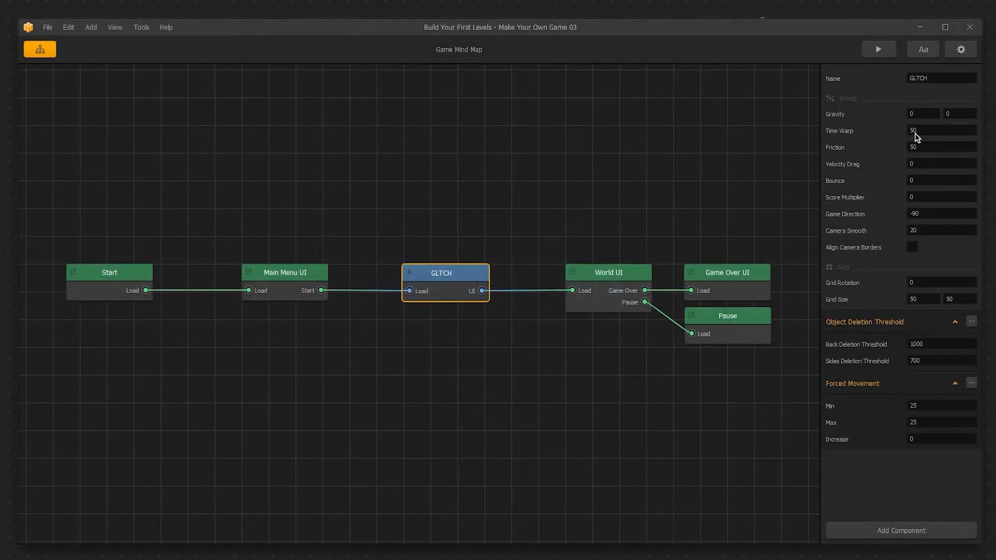
left_click(940, 146)
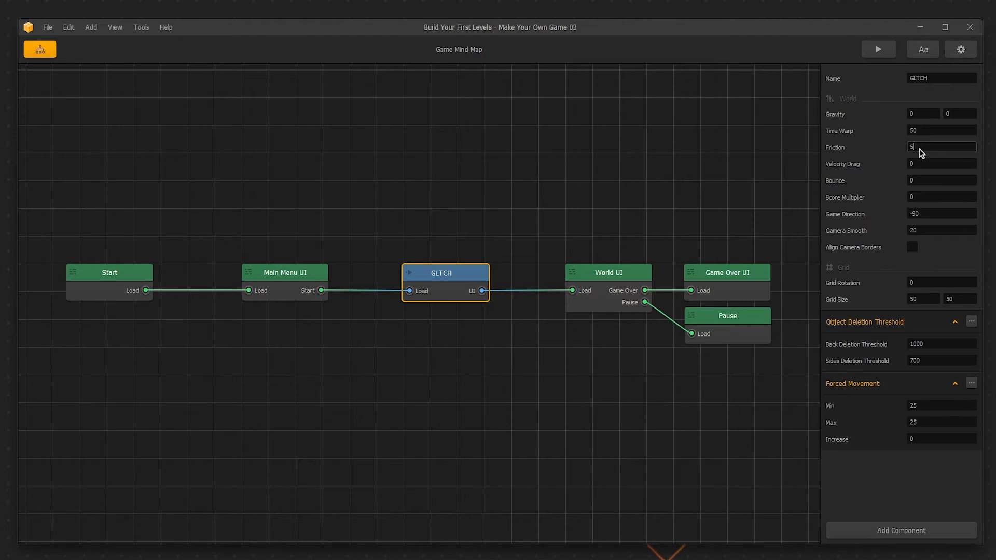
Set Friction to 50, move section 2's wall stack to the right edge and preview the level.
type("50")
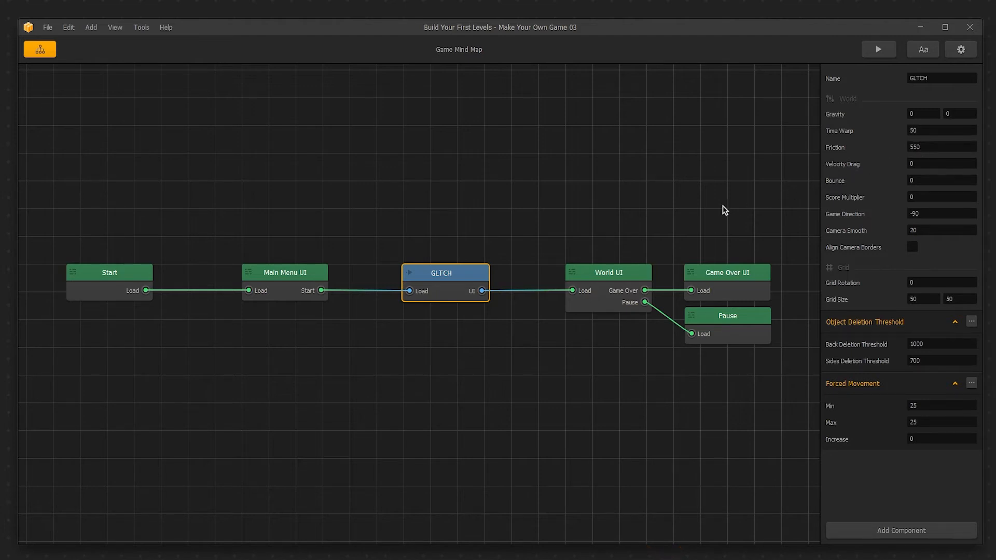
double_click(441, 273)
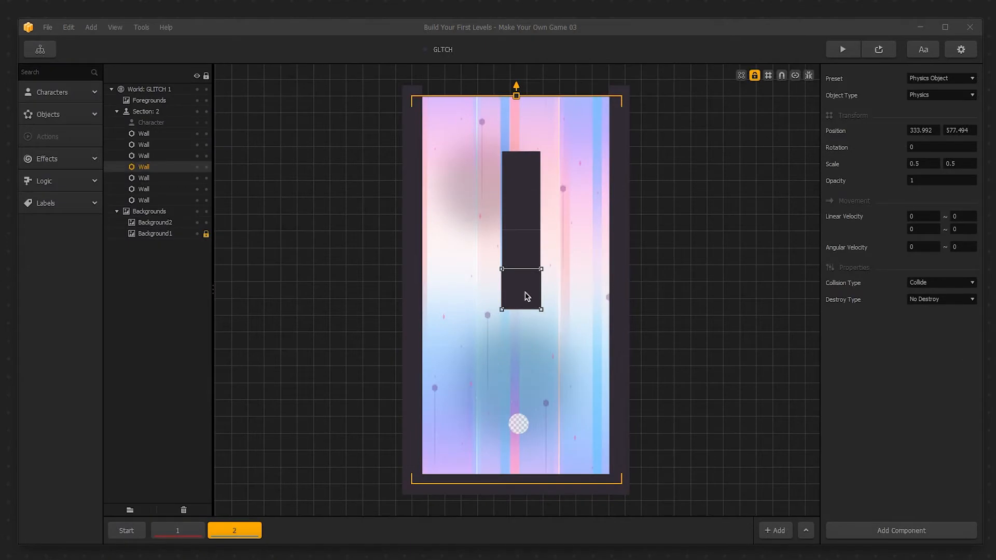
left_click_drag(520, 290, 588, 291)
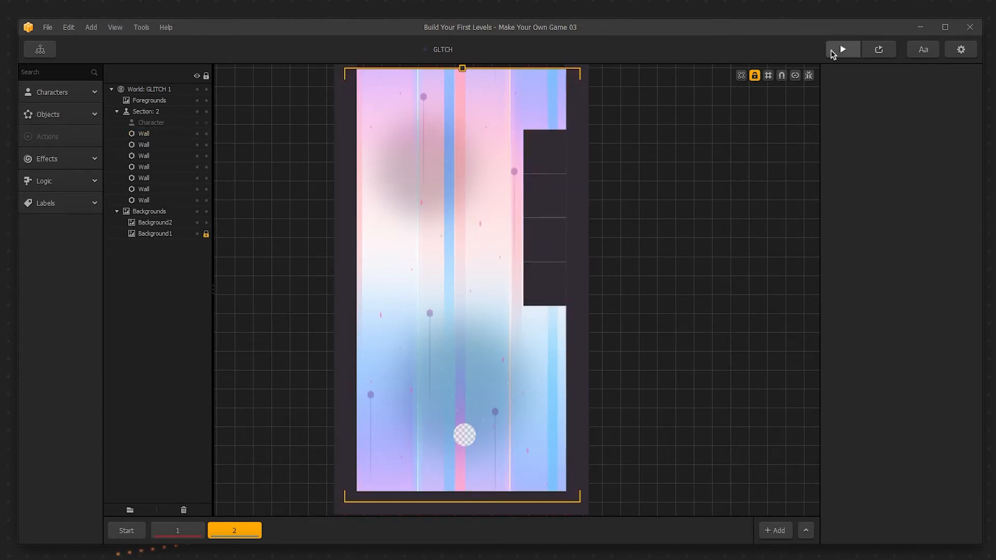
left_click(843, 49)
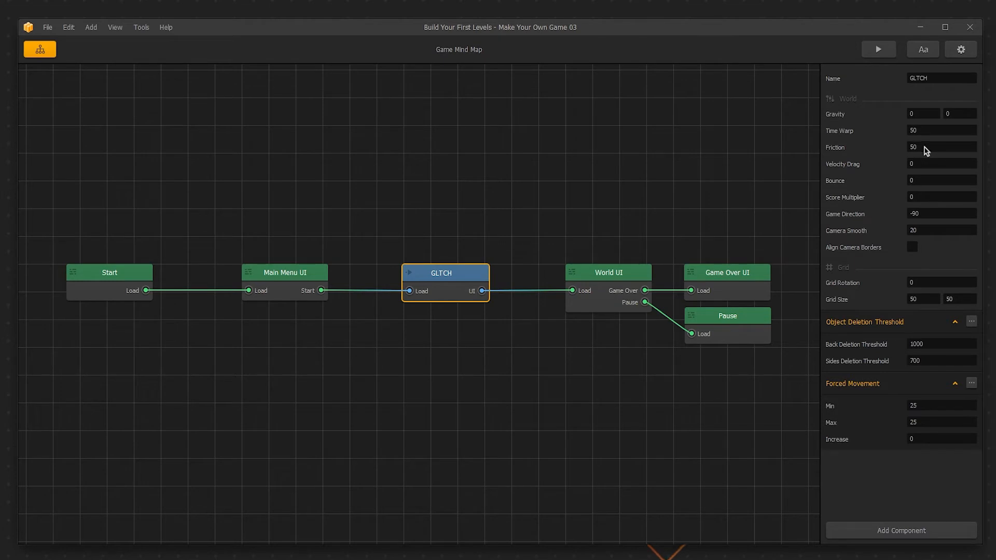
mouse_move(926, 166)
type("3")
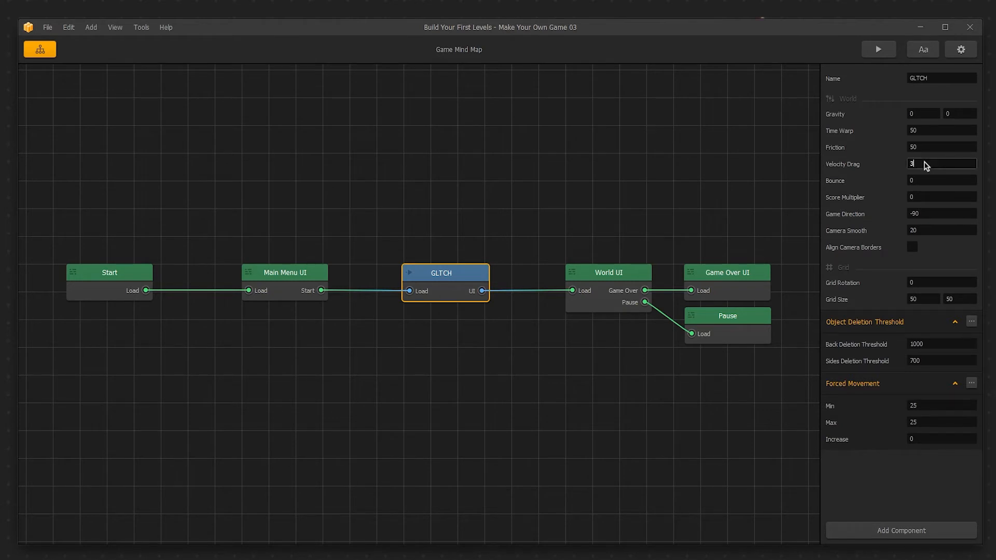
left_click(878, 49)
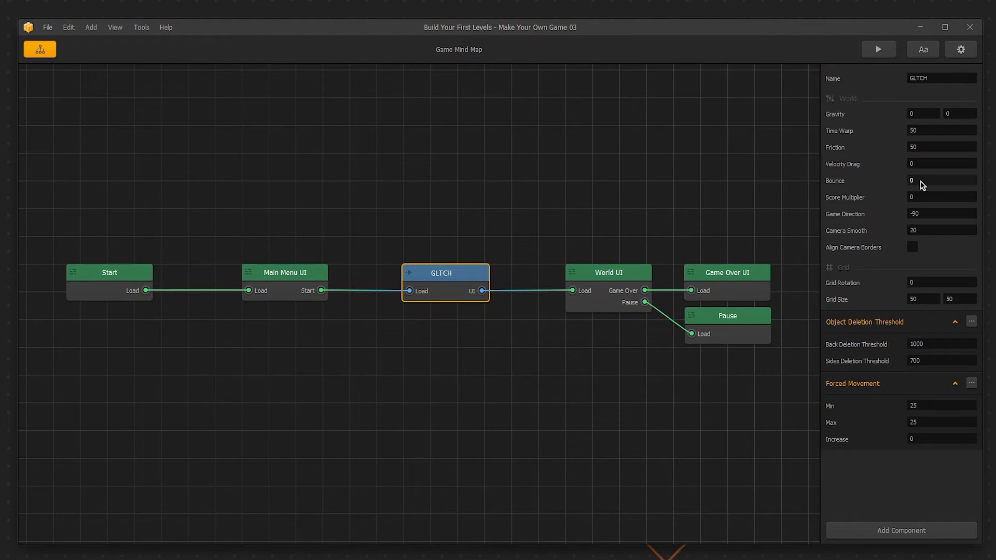
type("25")
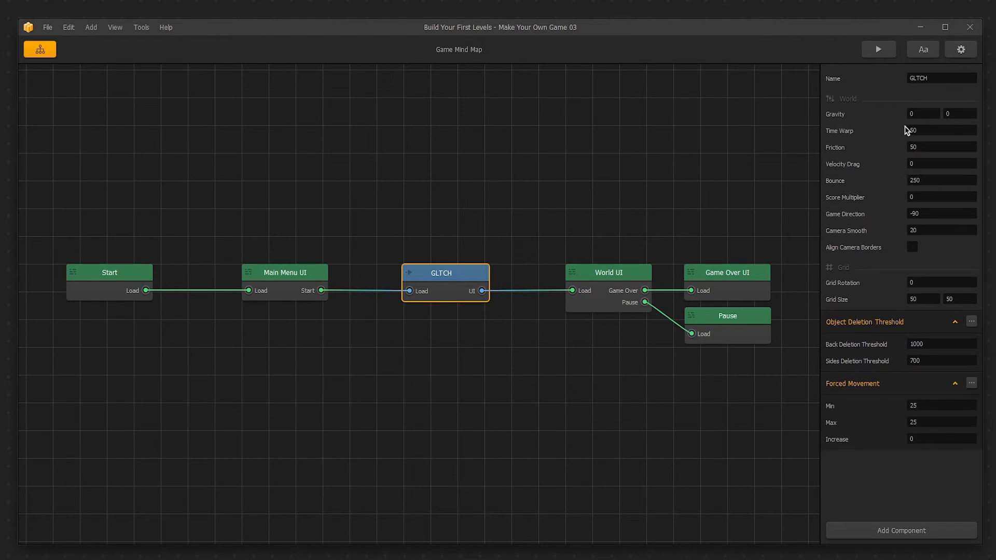
left_click(877, 49)
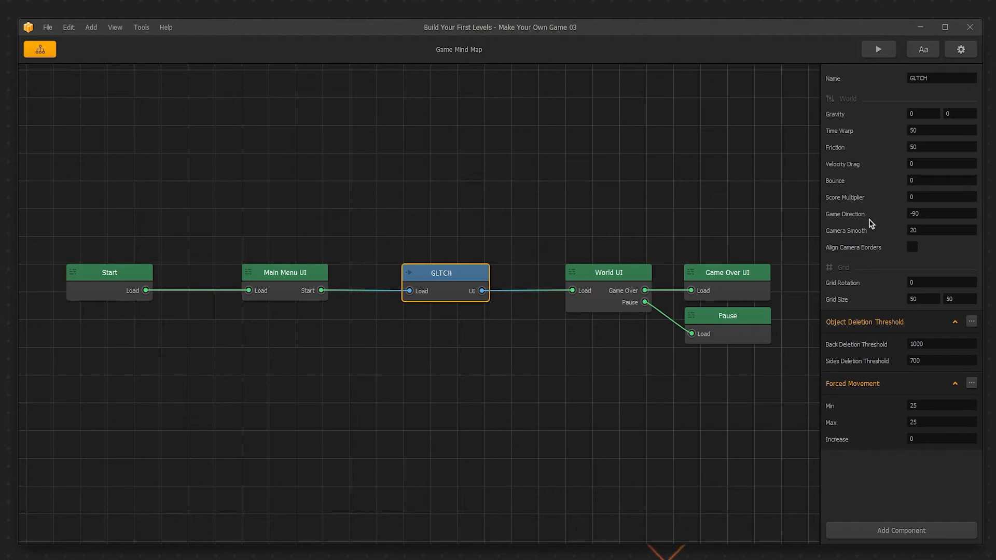
mouse_move(870, 231)
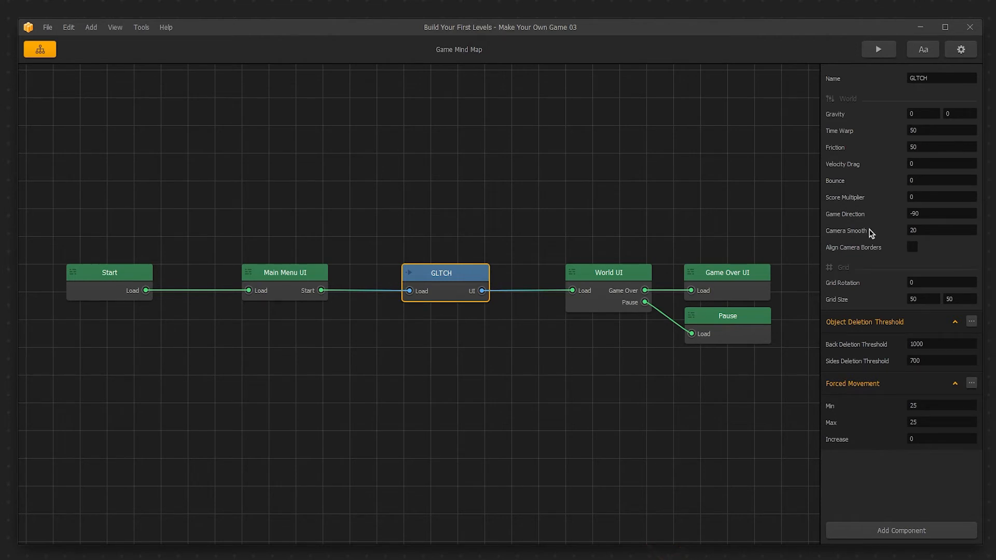
mouse_move(871, 241)
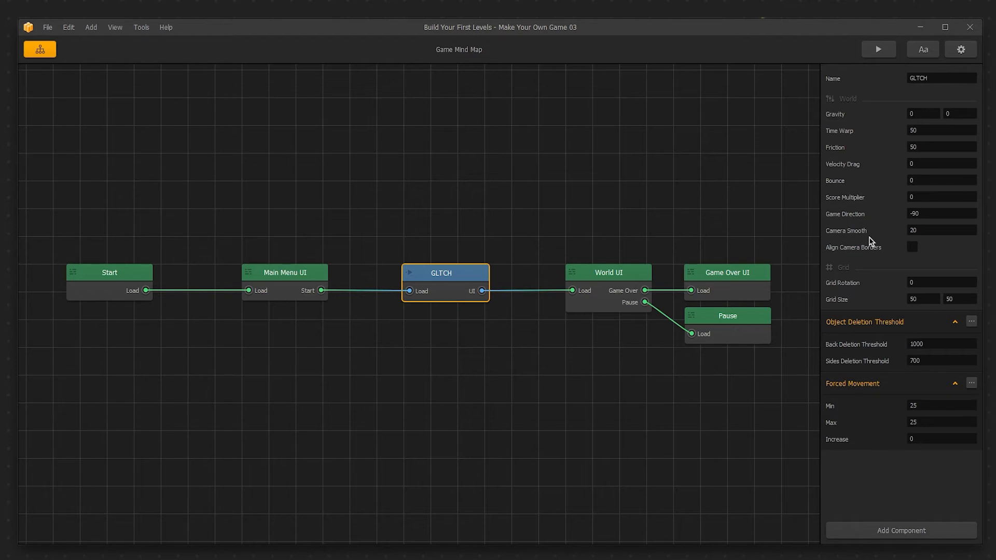
mouse_move(871, 254)
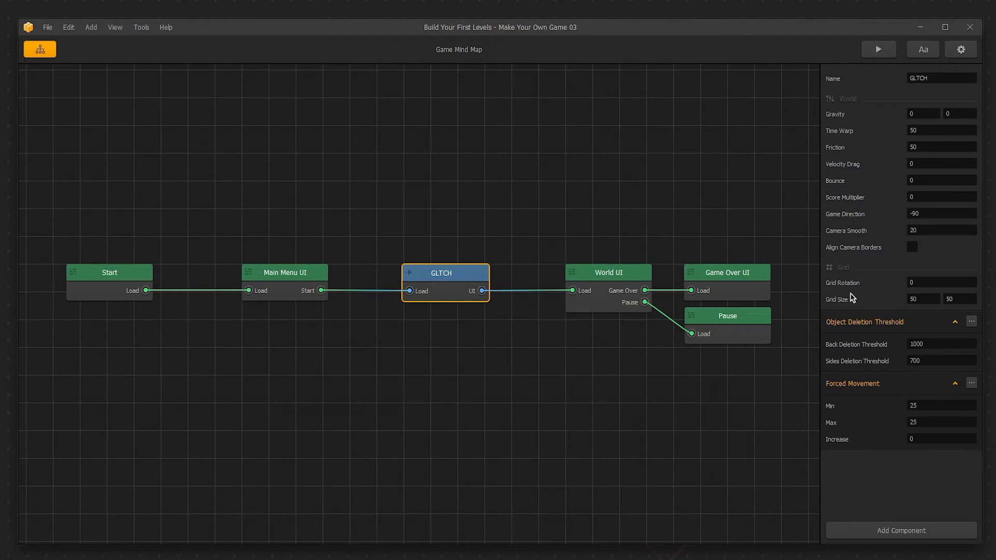
mouse_move(852, 307)
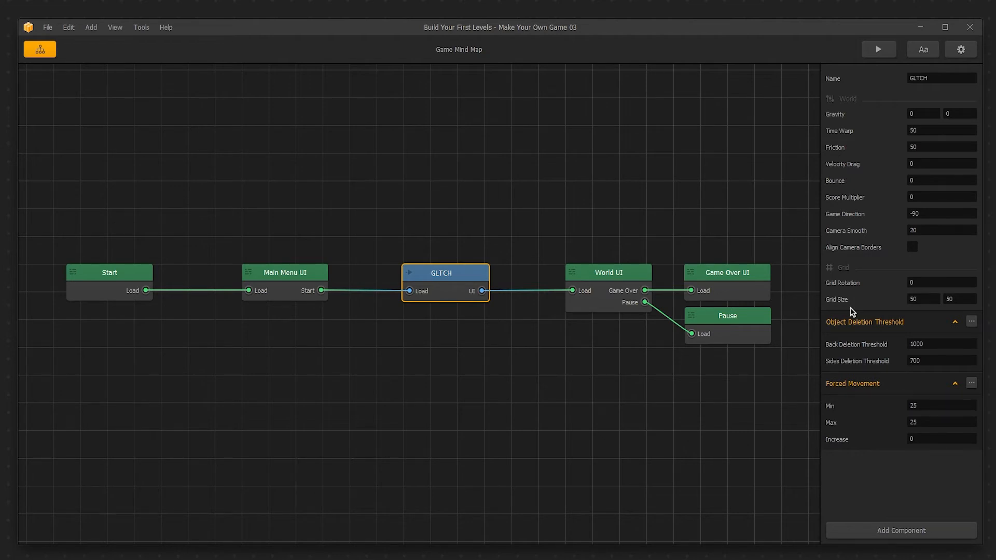
mouse_move(916, 312)
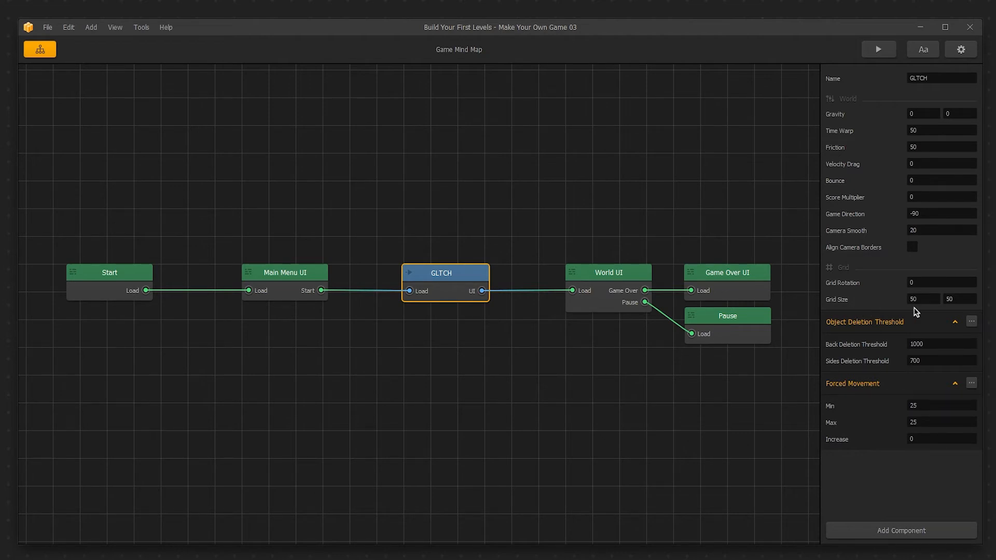
mouse_move(953, 307)
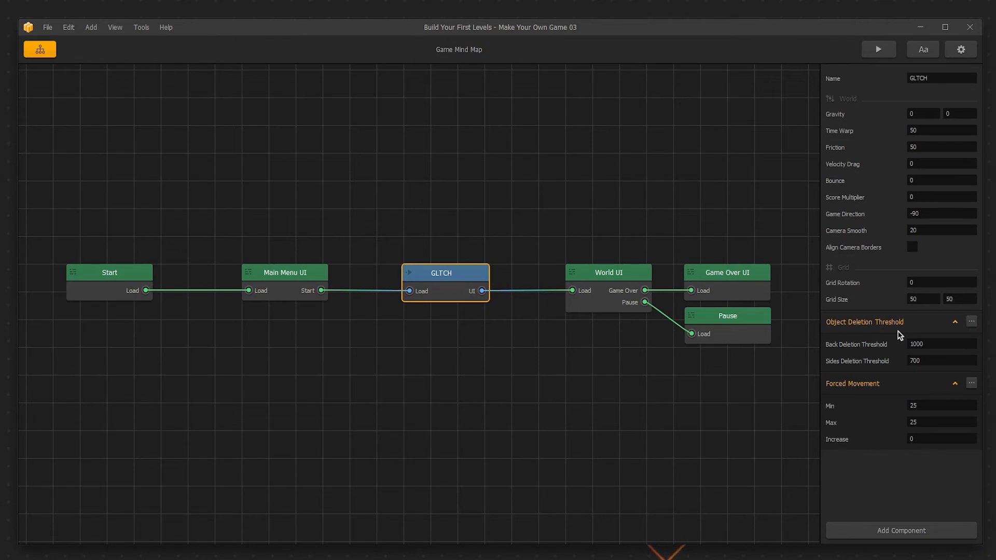
mouse_move(899, 343)
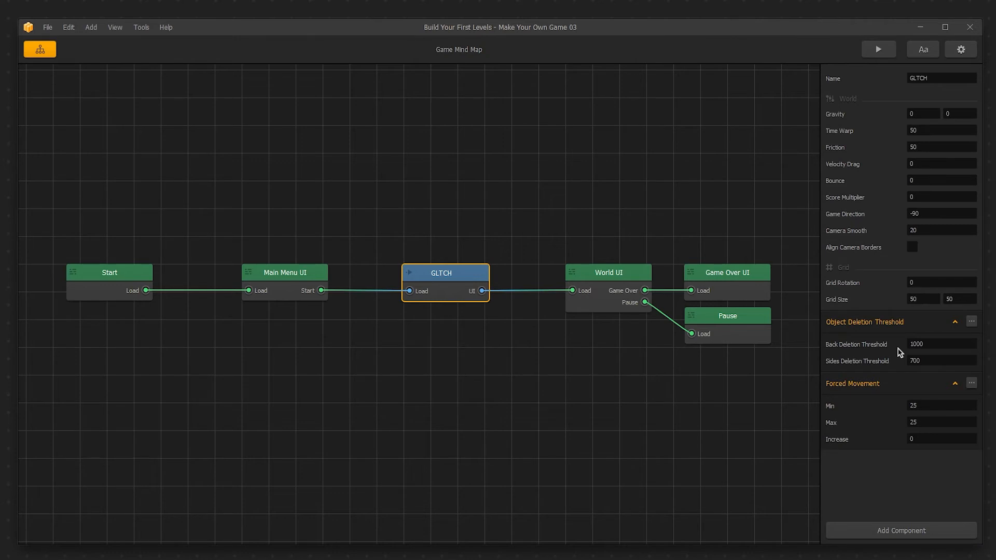
mouse_move(899, 392)
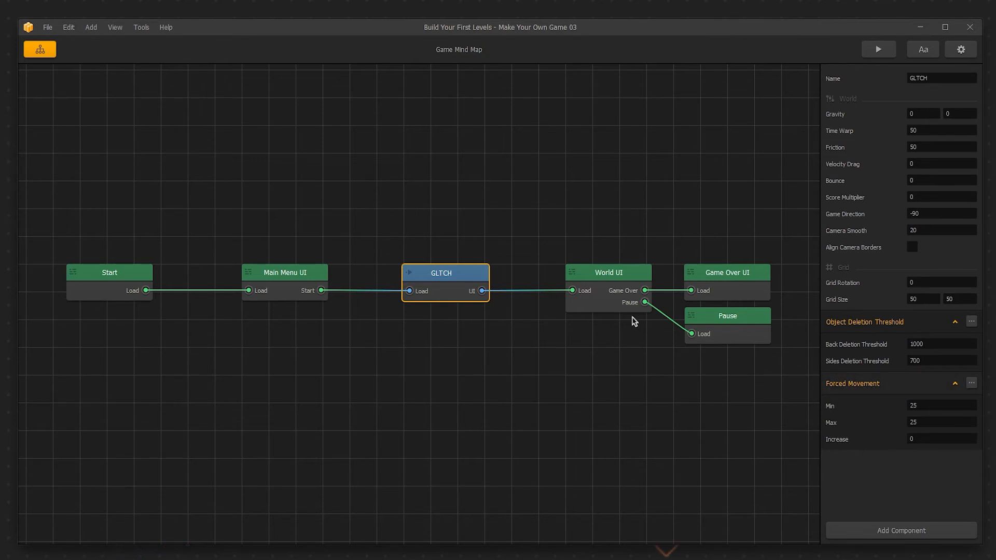
mouse_move(475, 278)
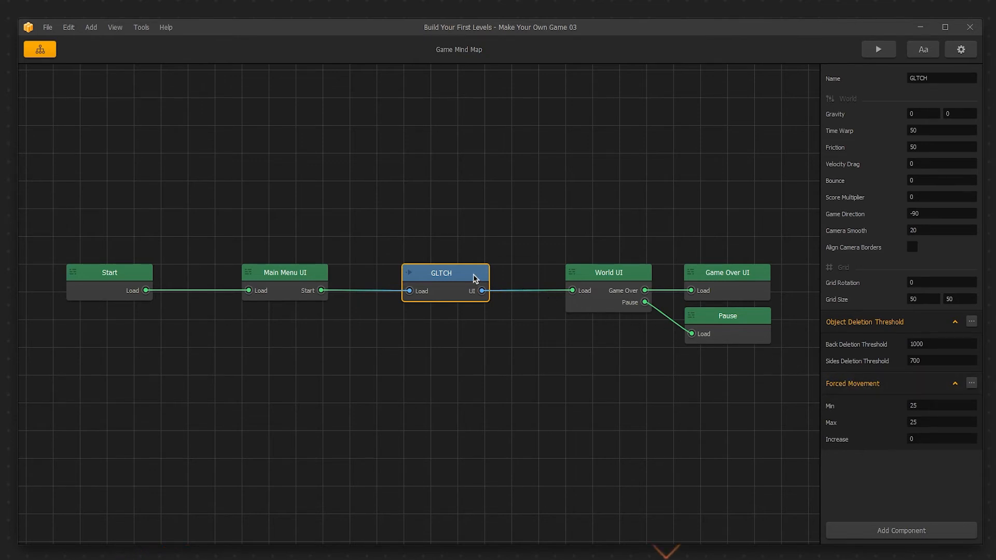
Open the GLTCH world and scroll the Character properties down to Character Gameplay Settings.
double_click(444, 273)
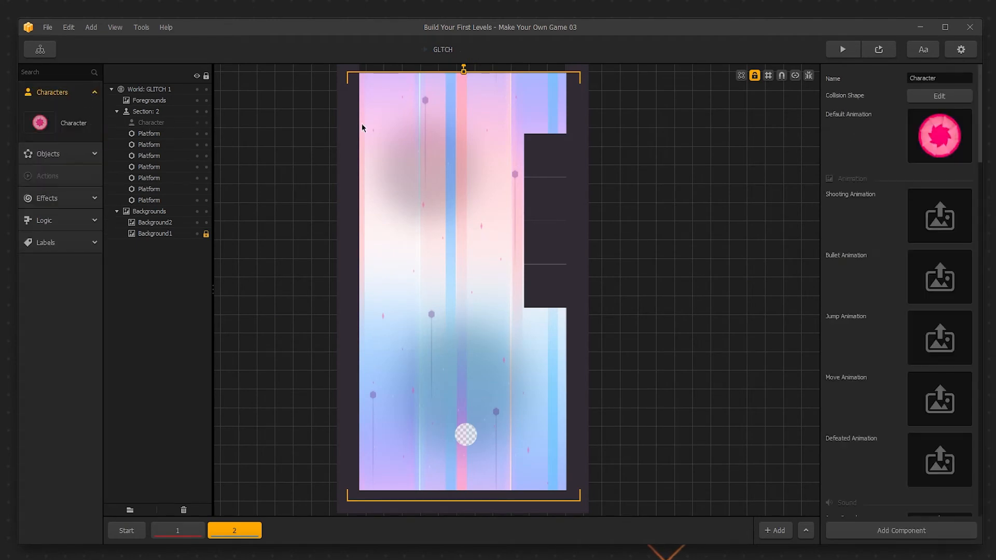
scroll("down", 3)
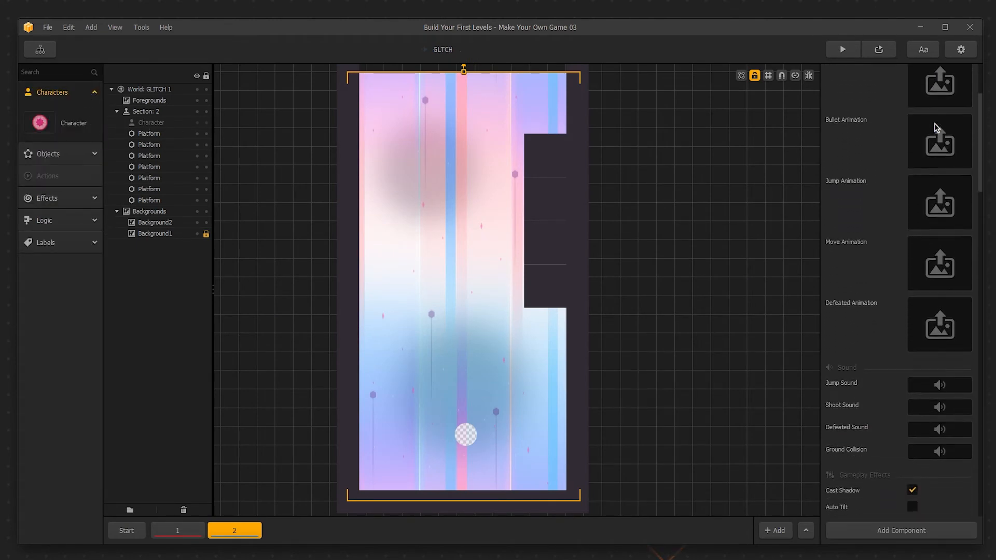
scroll("down", 3)
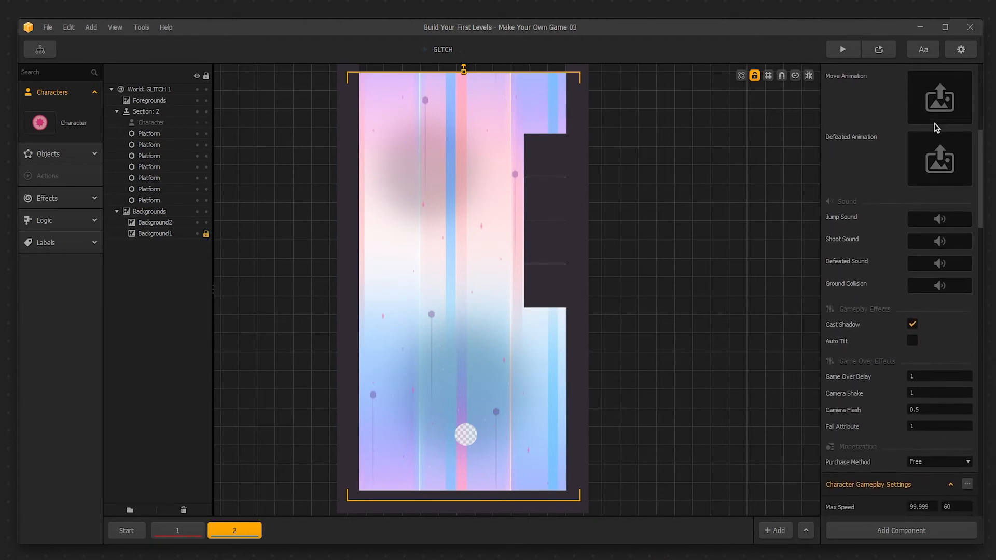
scroll("down", 3)
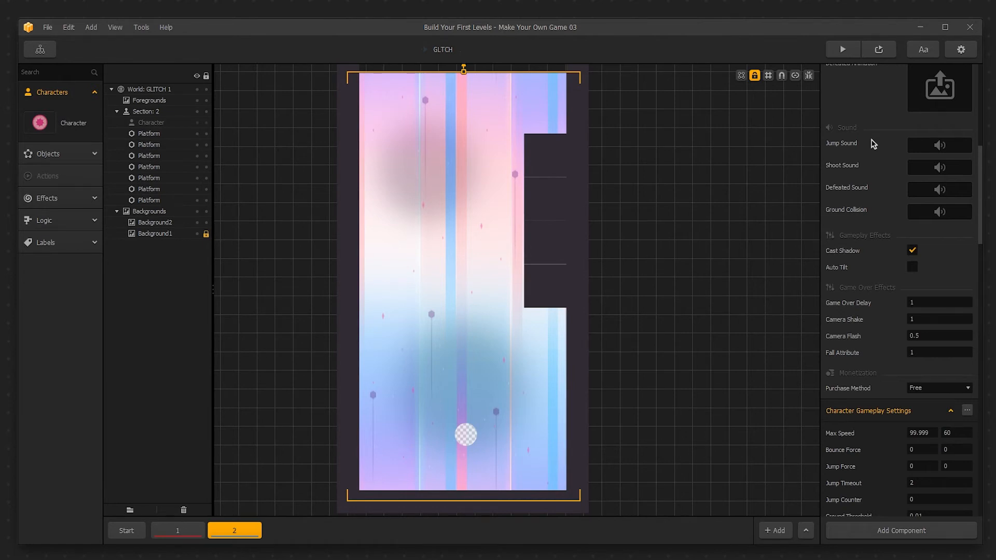
mouse_move(874, 243)
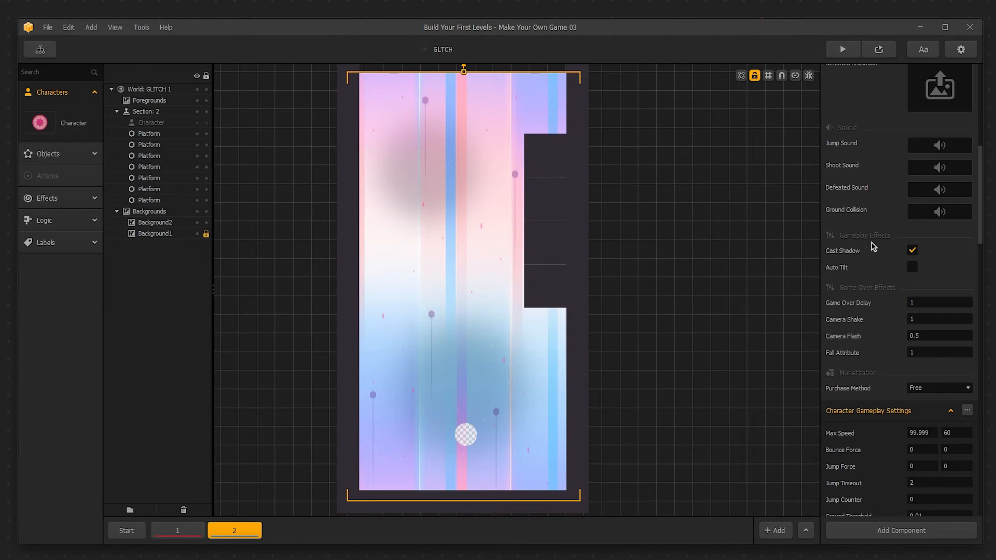
mouse_move(873, 297)
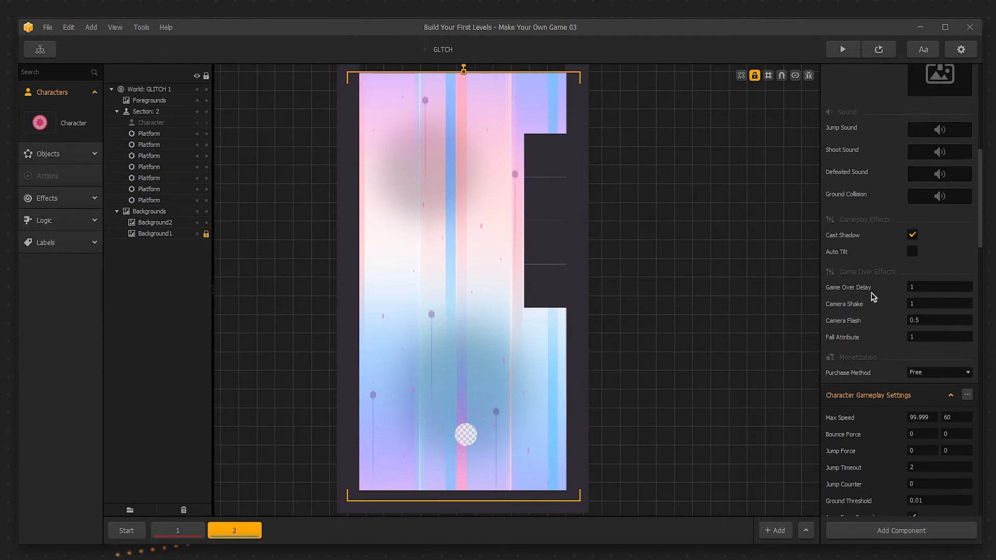
scroll("down", 3)
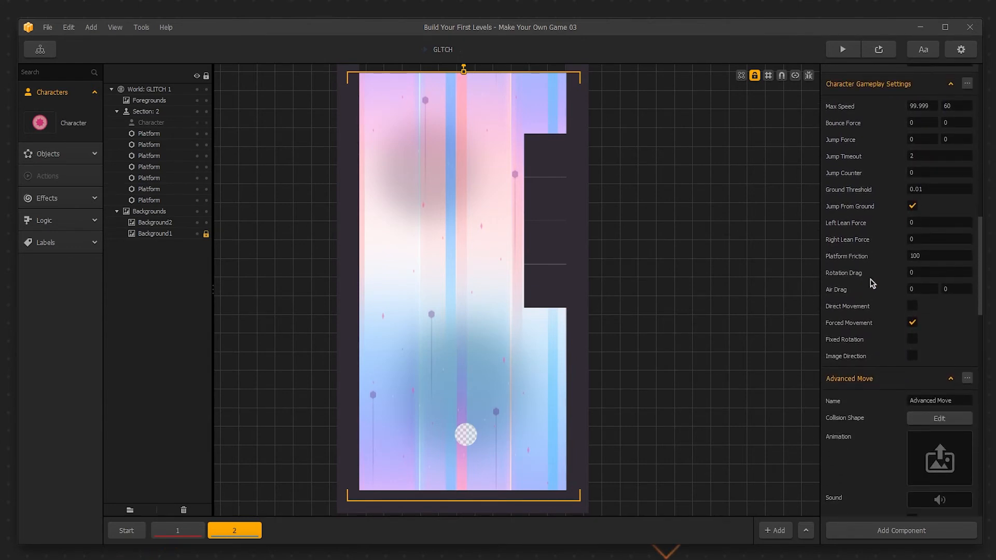
mouse_move(858, 115)
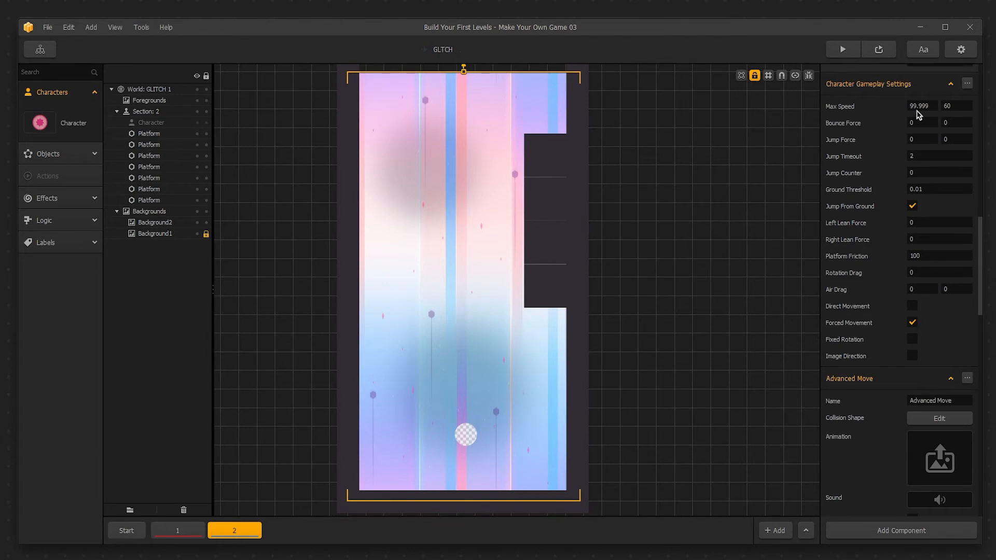
mouse_move(951, 115)
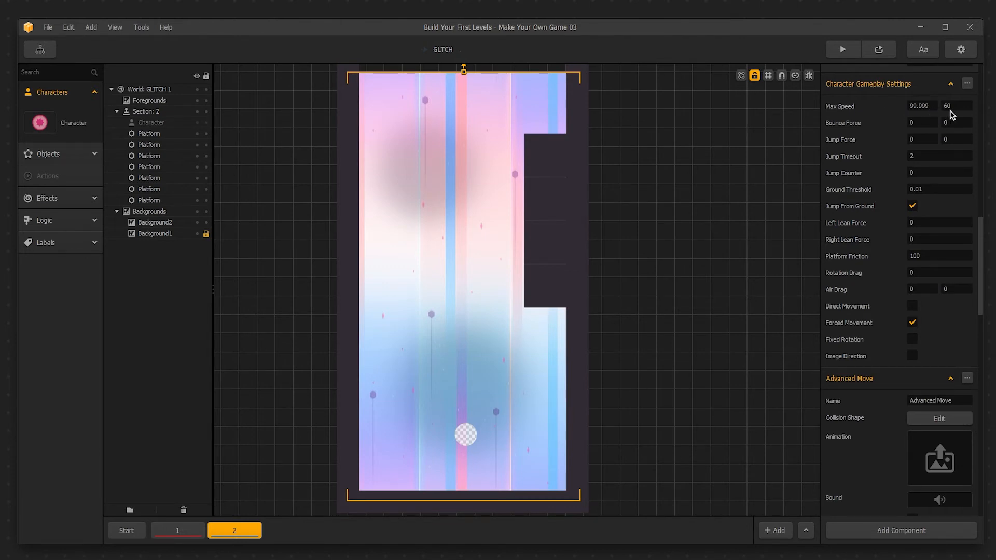
mouse_move(860, 134)
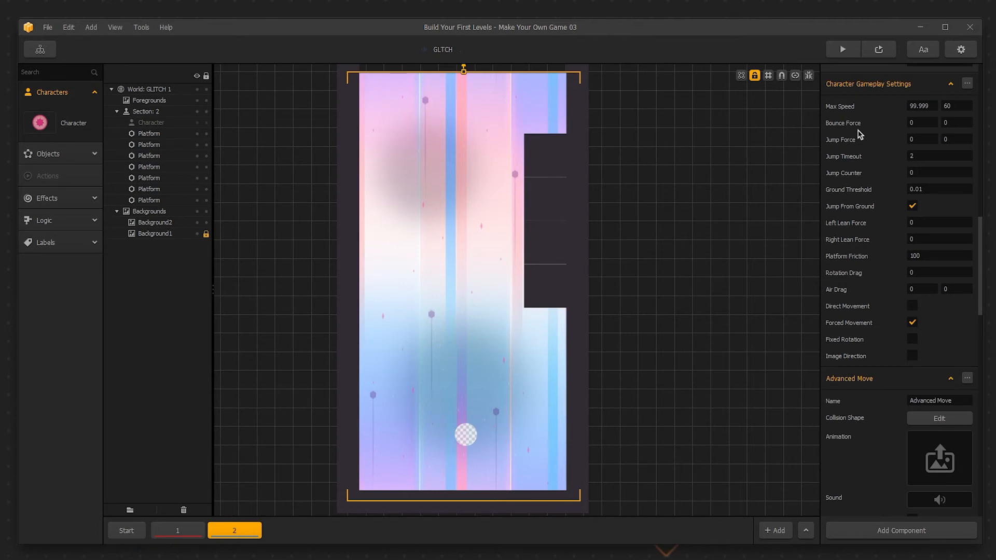
mouse_move(858, 150)
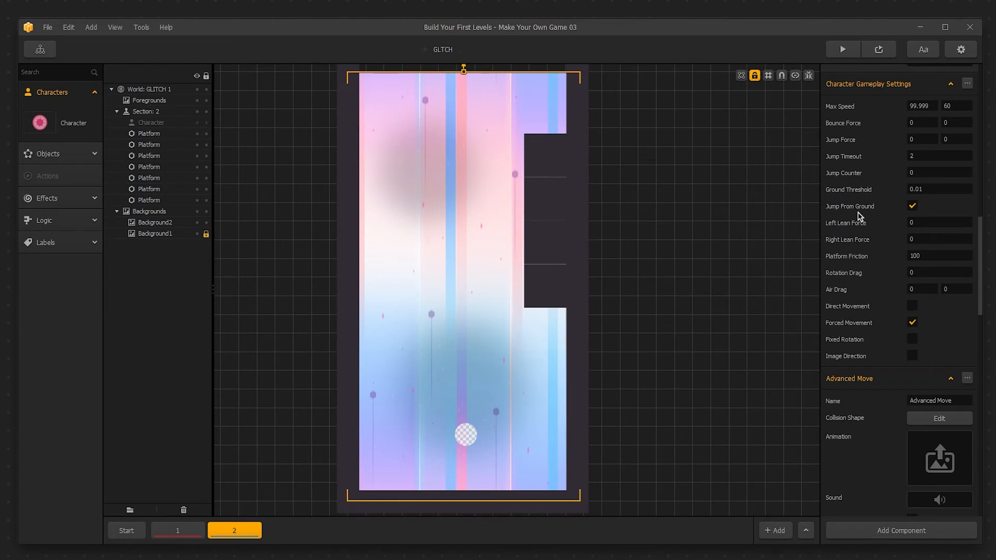
mouse_move(859, 234)
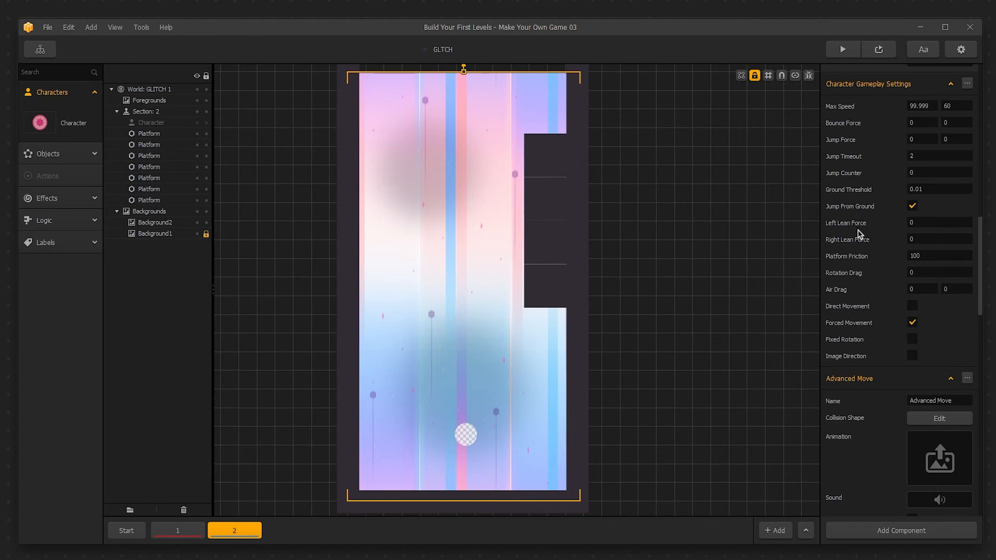
mouse_move(859, 249)
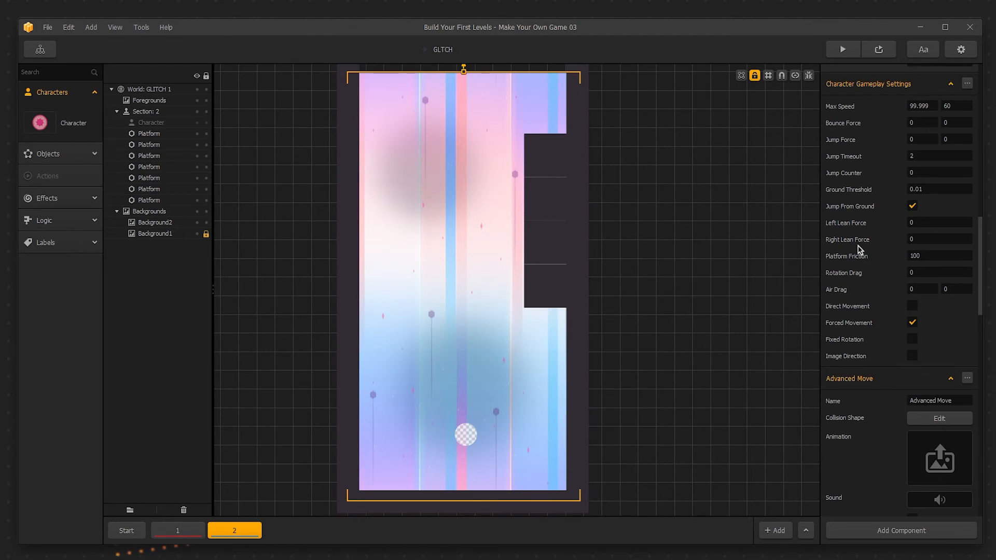
mouse_move(858, 268)
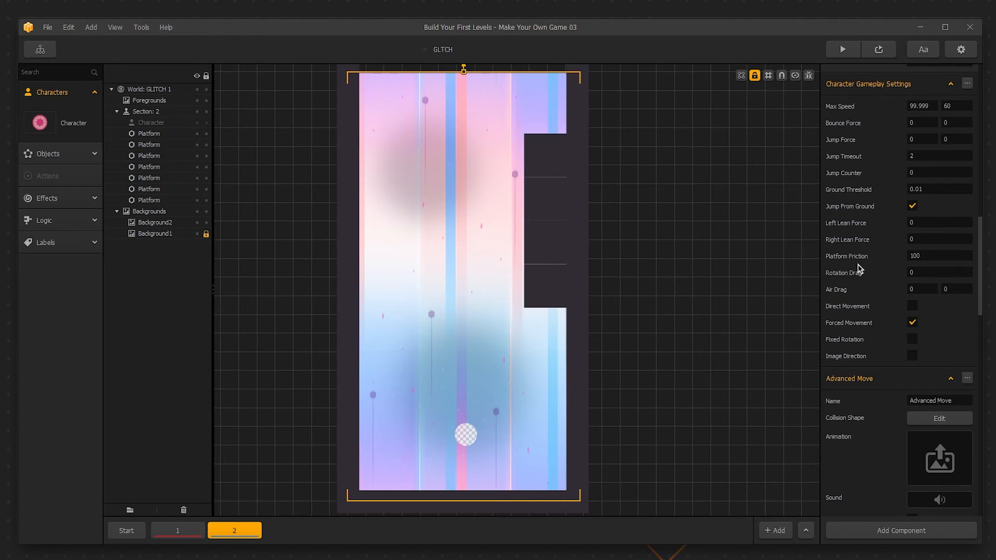
mouse_move(859, 282)
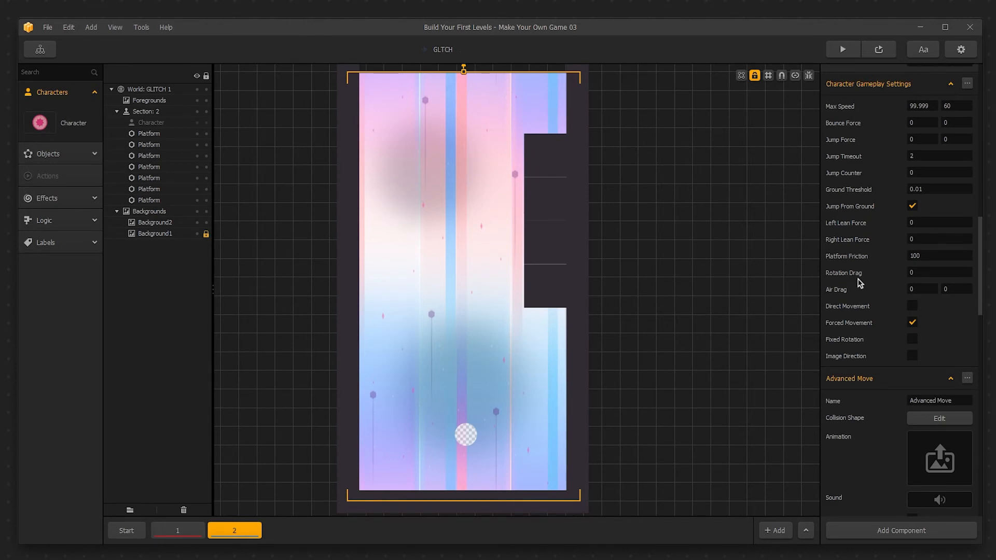
mouse_move(847, 301)
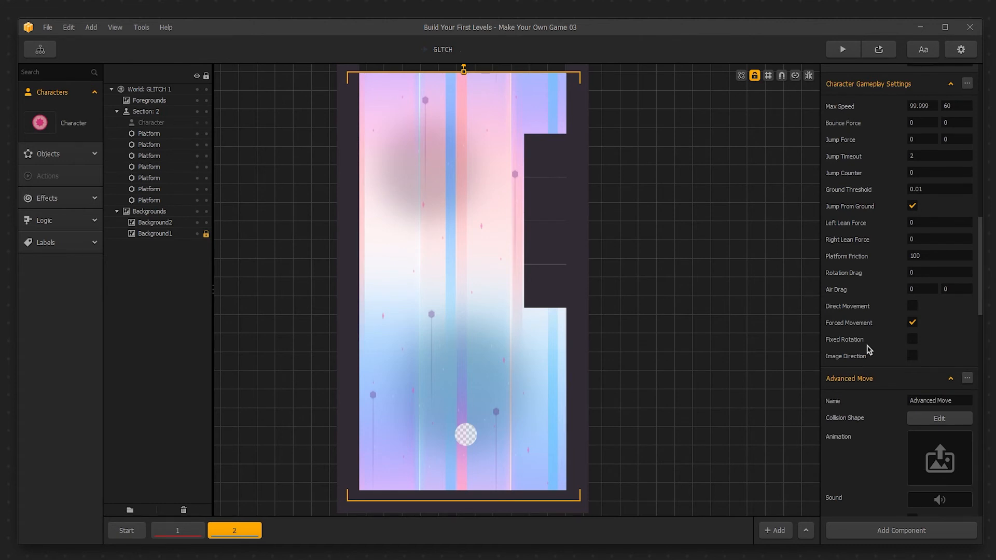
mouse_move(870, 365)
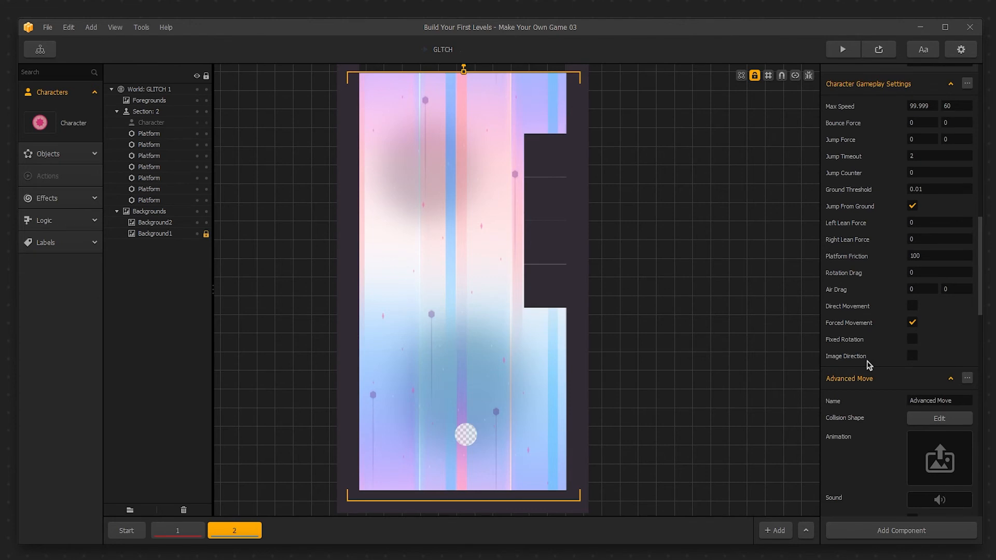
Bring up the character's Add Component list showing Advanced Move, Damage, Health and Character Icon.
scroll("down", 3)
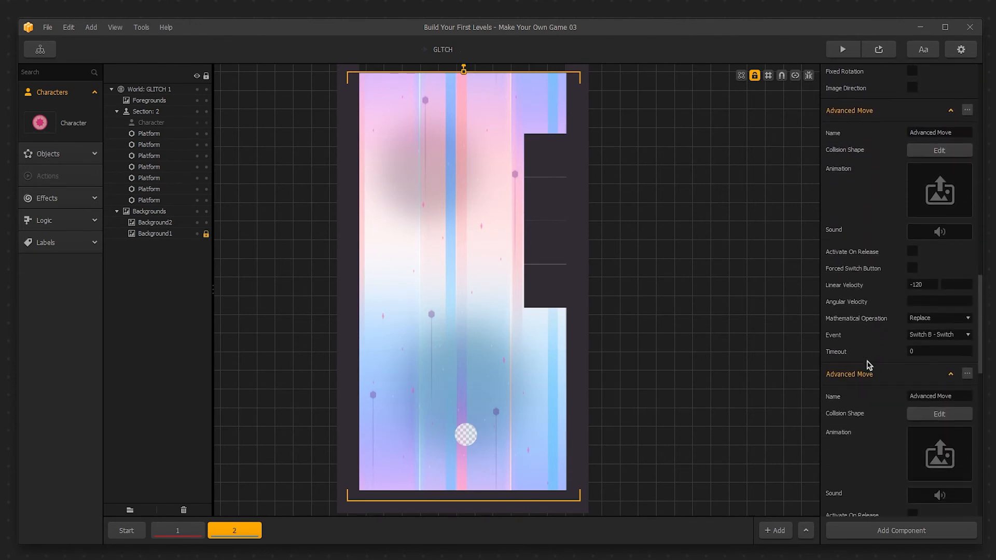
left_click(901, 530)
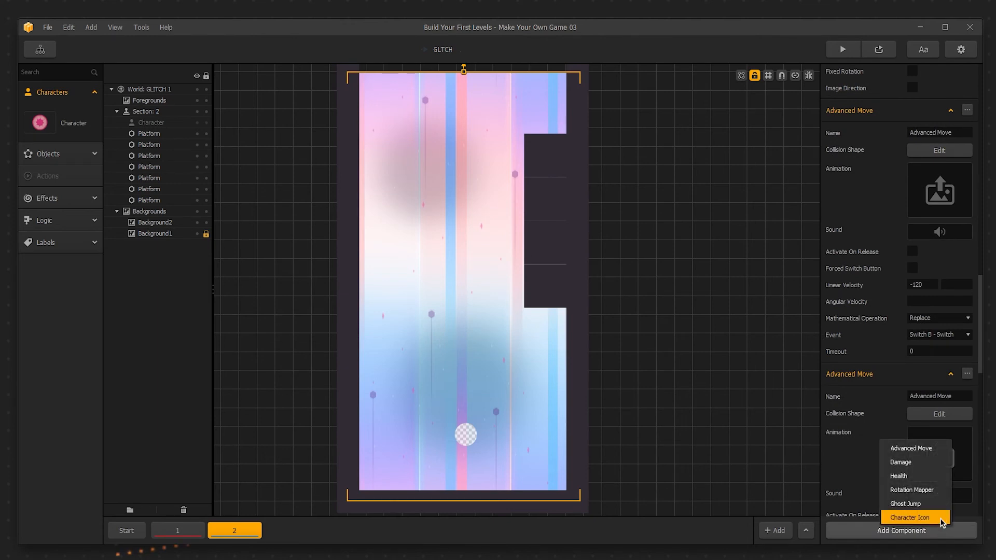
mouse_move(898, 476)
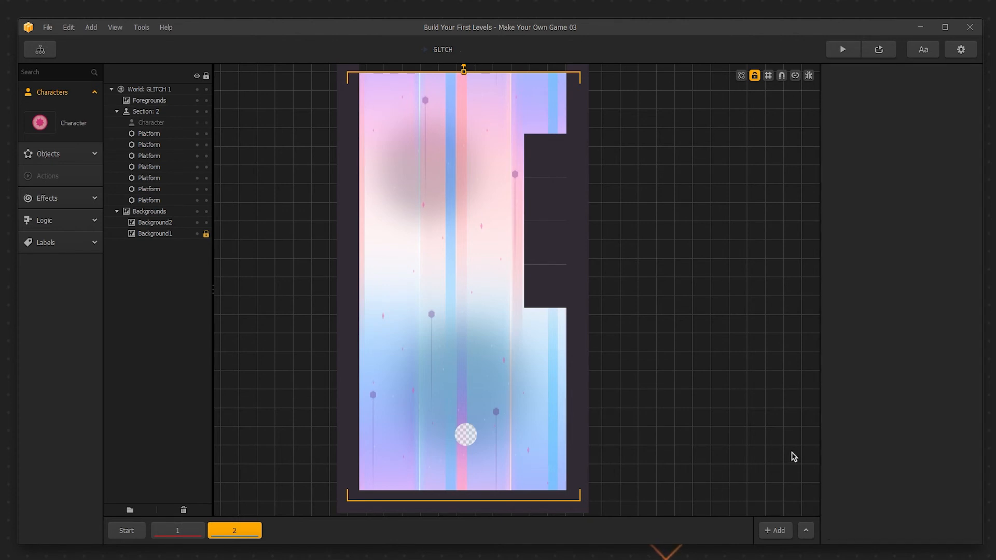
mouse_move(734, 425)
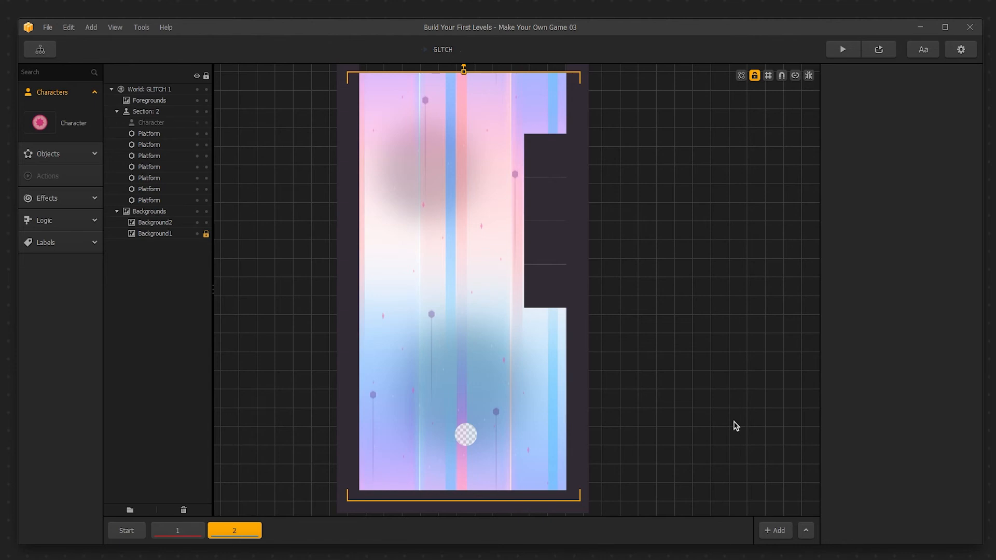
mouse_move(486, 138)
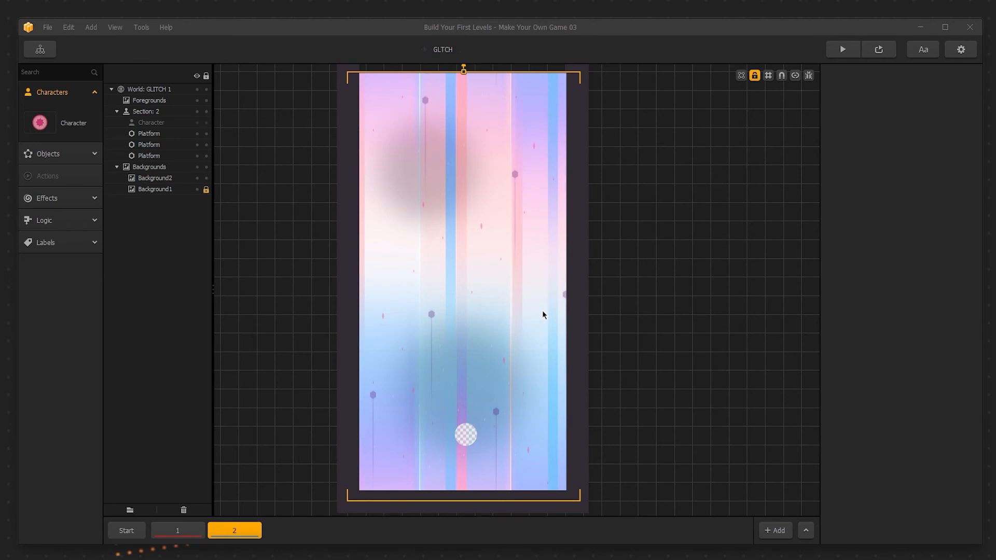
Expand the object library, pick a mountain enemy in the Start scene, and return to scene 2.
left_click(48, 153)
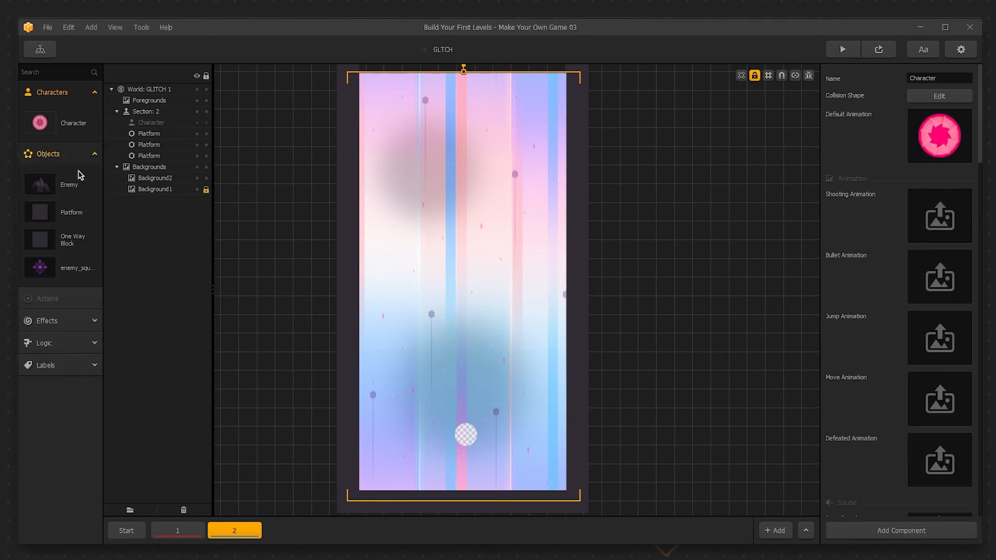
mouse_move(290, 221)
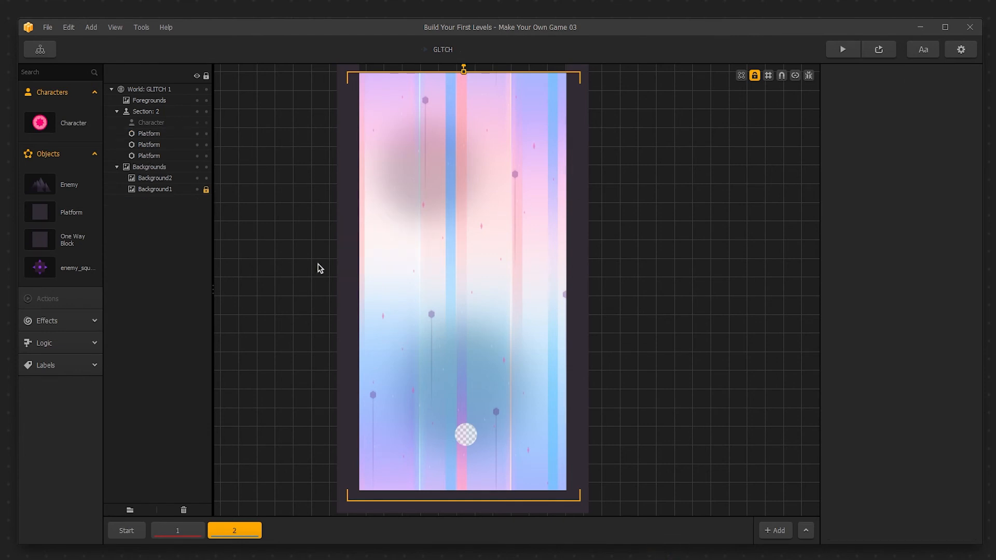
left_click(126, 530)
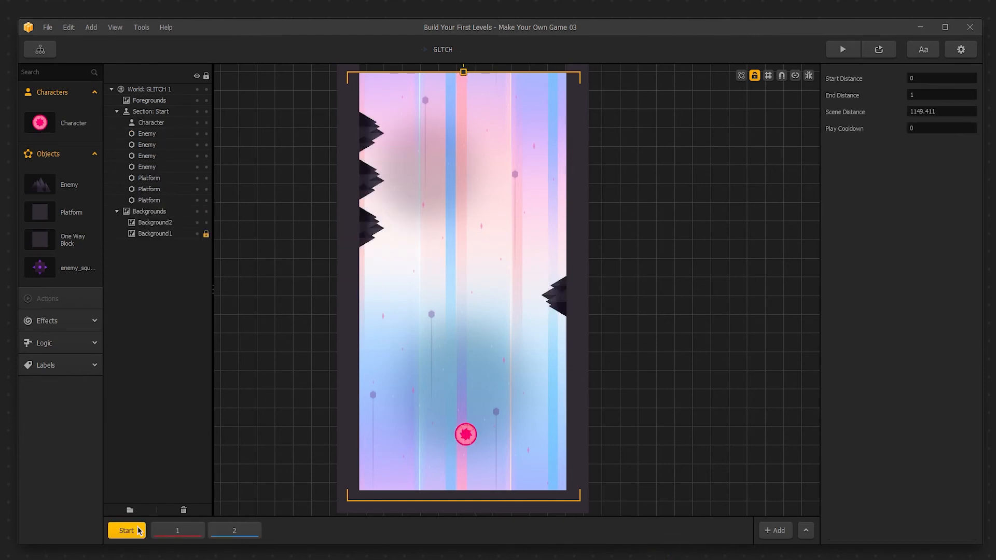
left_click(371, 228)
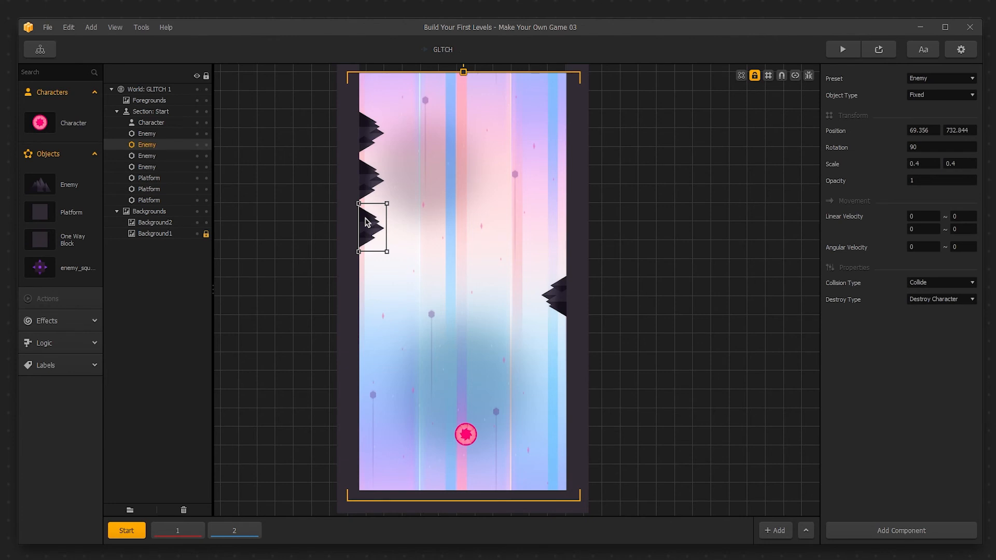
left_click(234, 530)
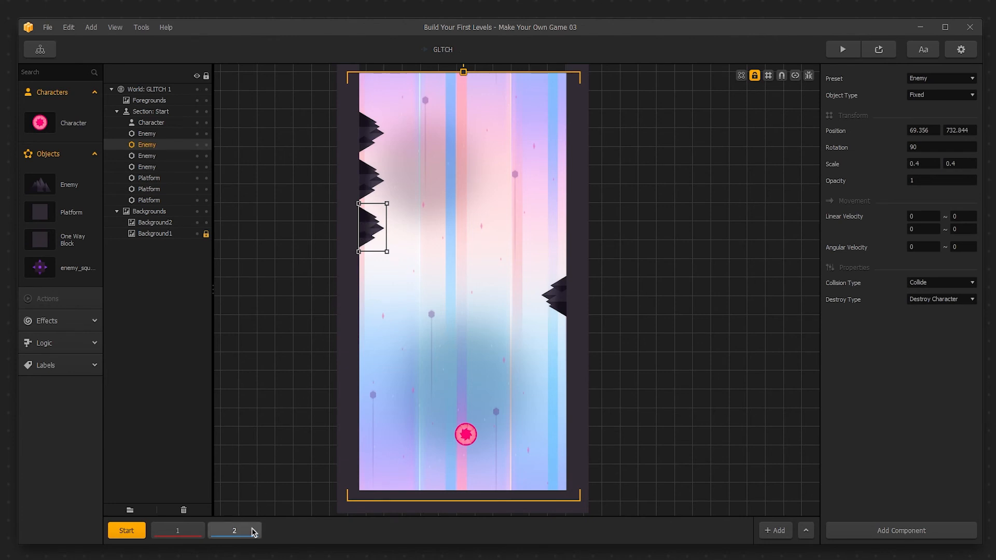
left_click(233, 530)
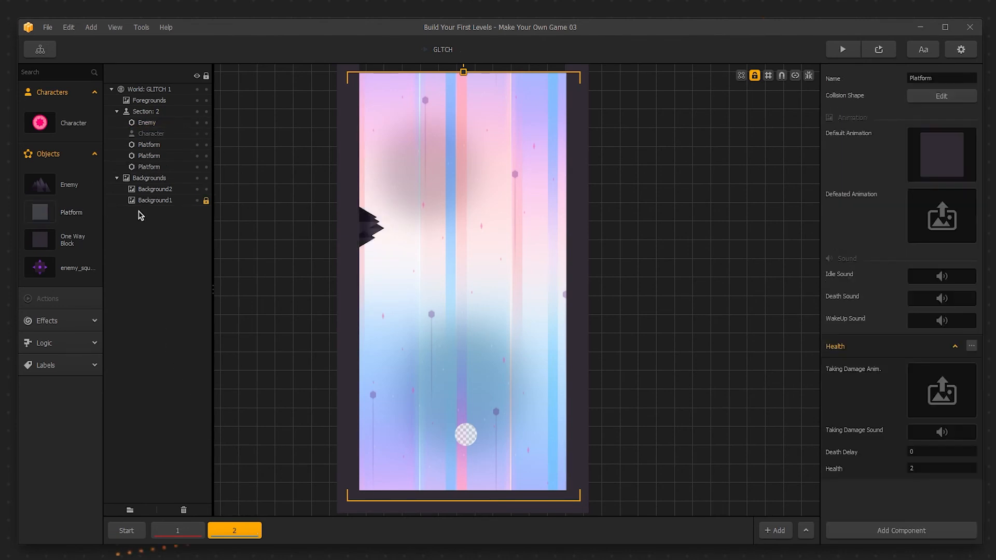
Rename Platform to Wall, mirror the enemy via Scale X, and briefly show collision outlines.
type("Wall")
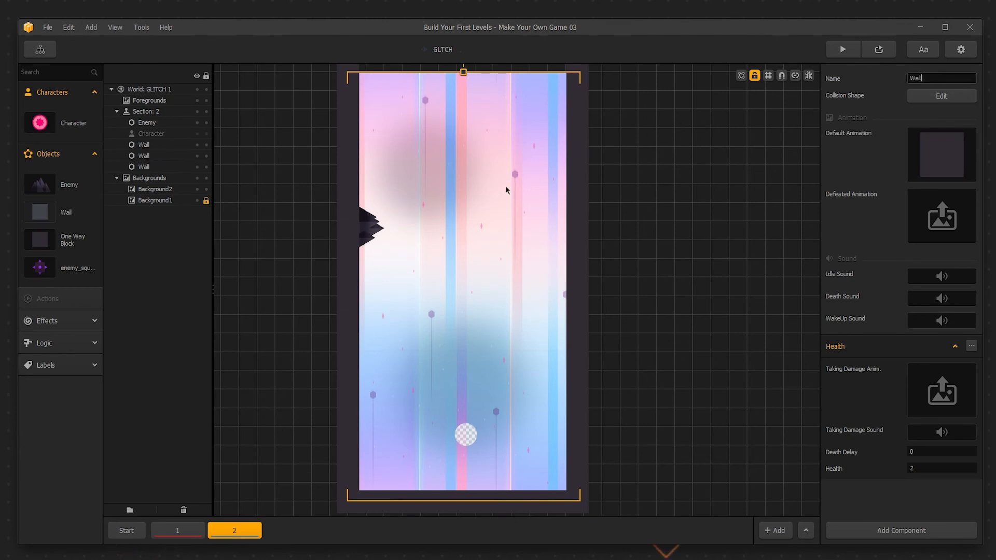
left_click(371, 228)
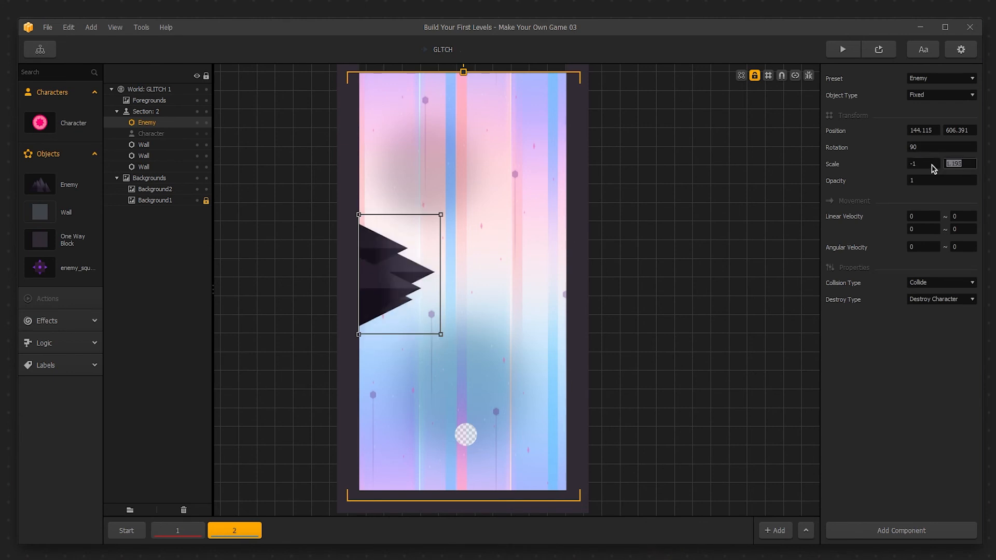
type("1")
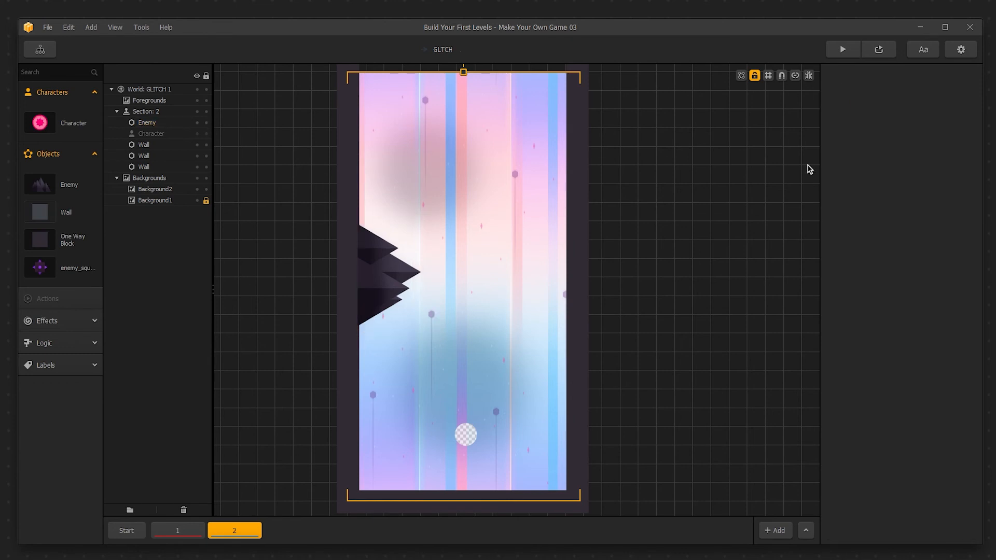
left_click(808, 76)
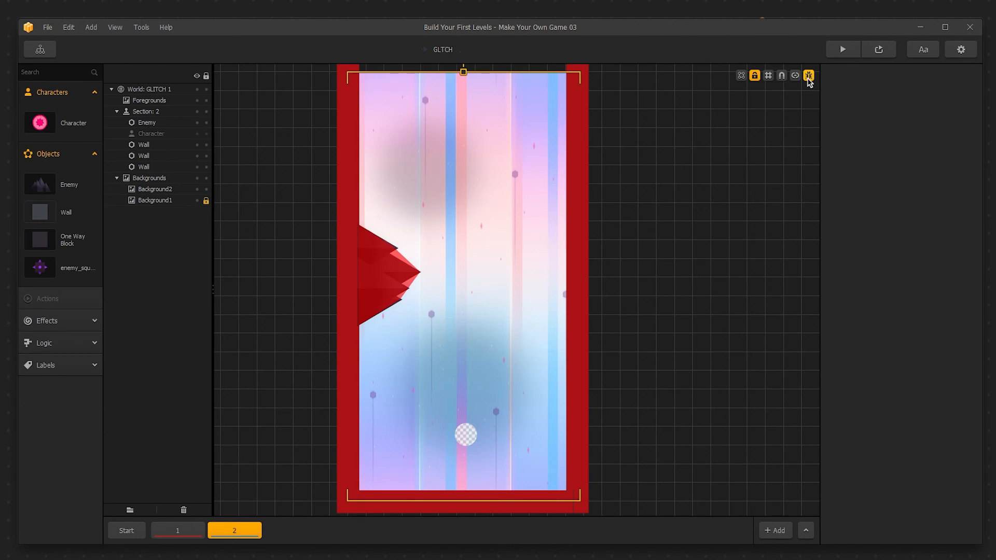
left_click(808, 75)
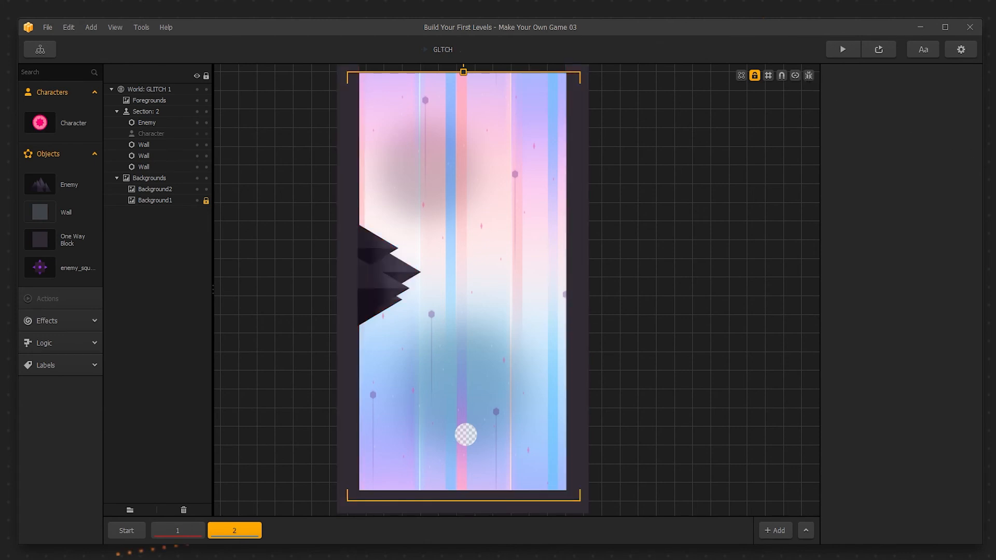
Import the rotating spiked-ball frames as a new object and select it in the library.
left_click(392, 276)
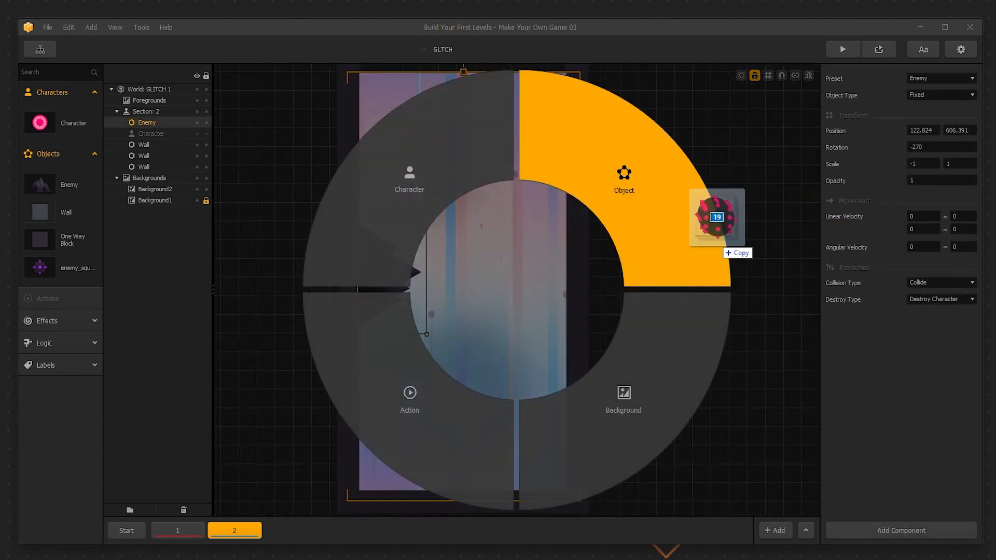
left_click_drag(717, 217, 643, 225)
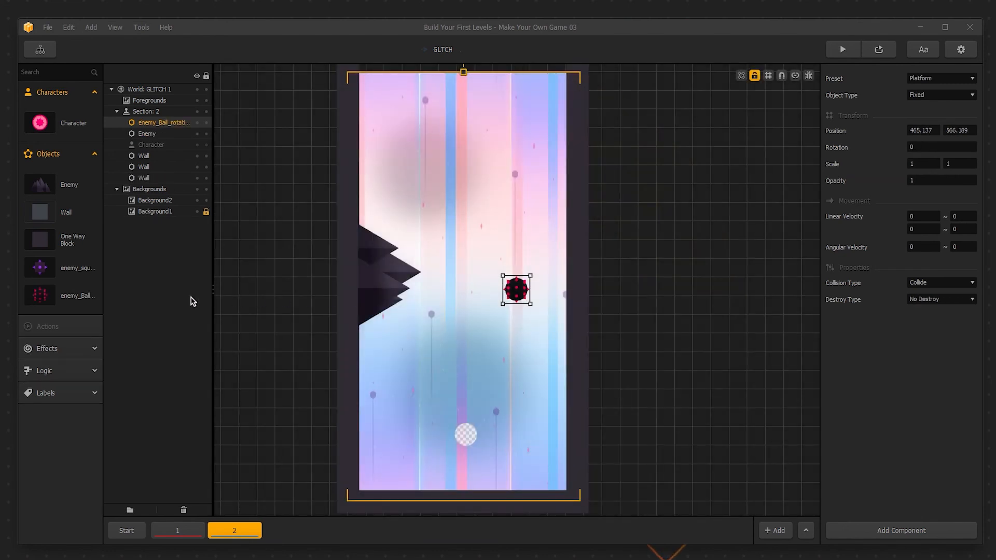
left_click(162, 123)
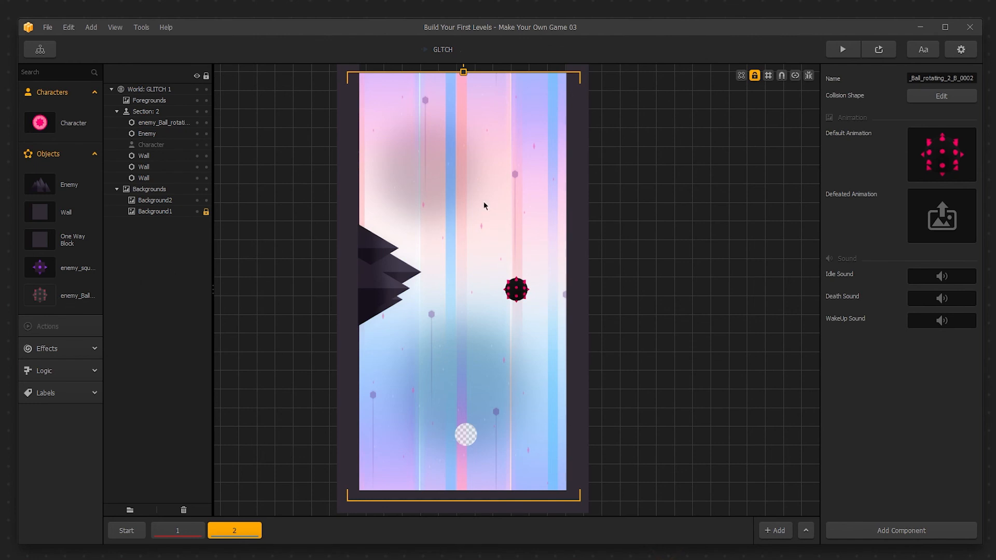
Change the spiked ball's collision shape from Polygon to Circle in the Shape Editor and close it.
left_click(940, 96)
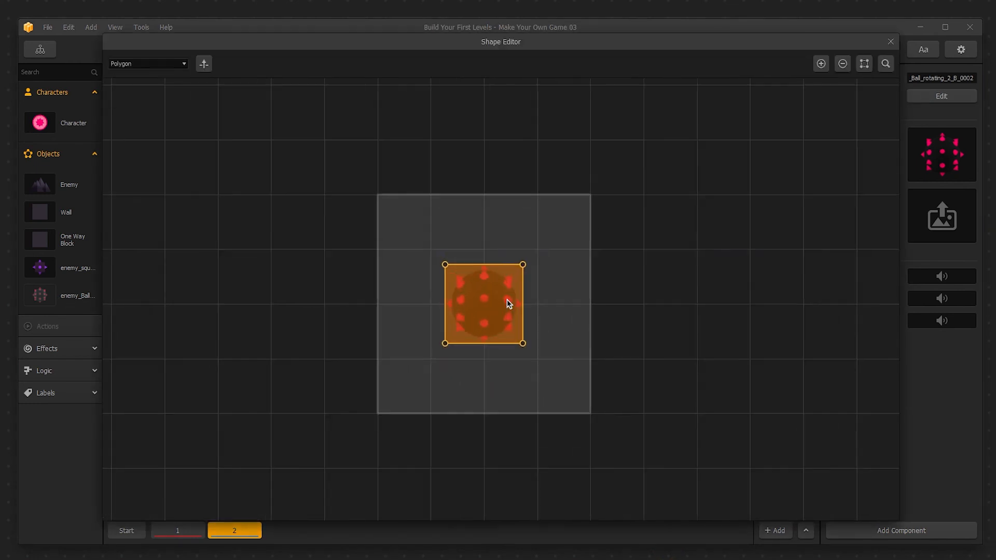
left_click(147, 64)
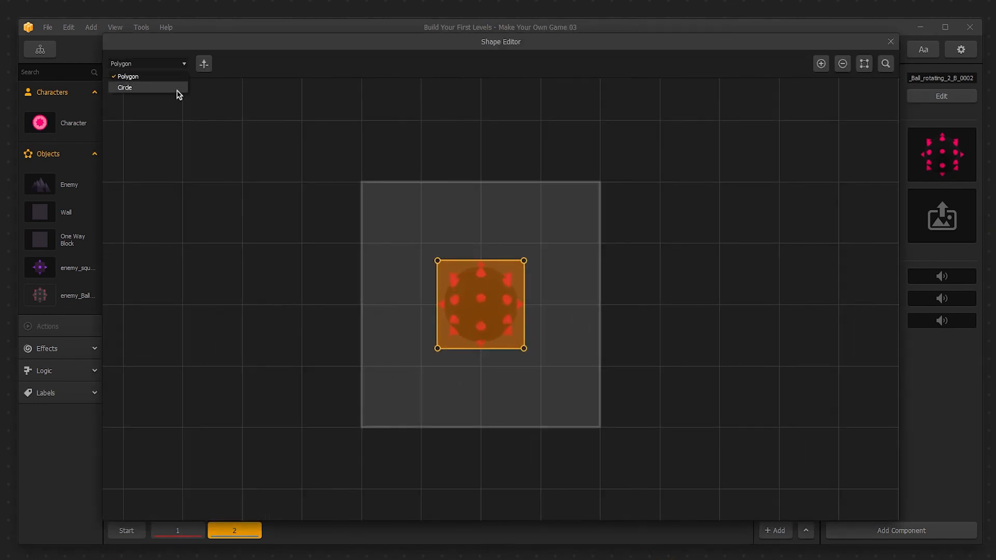
left_click(125, 87)
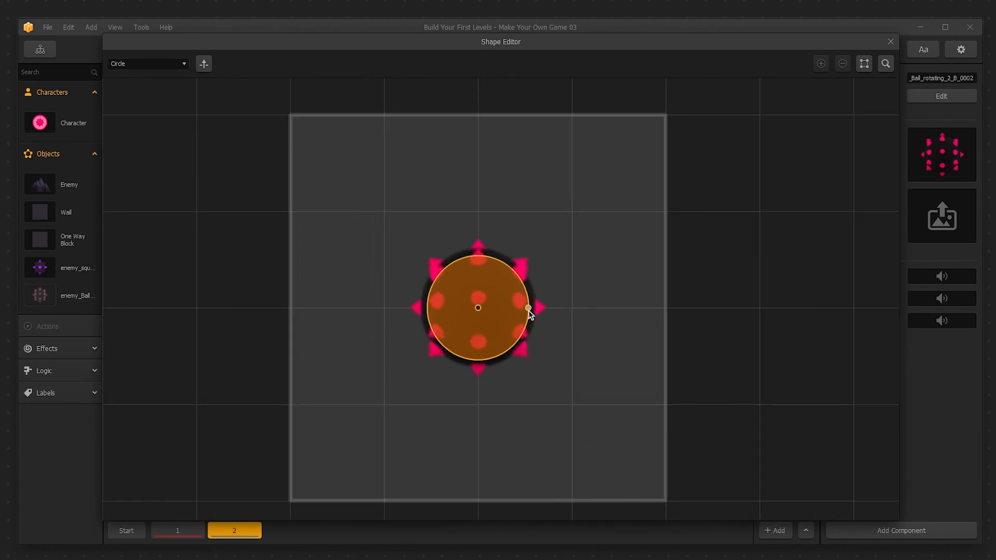
left_click(890, 42)
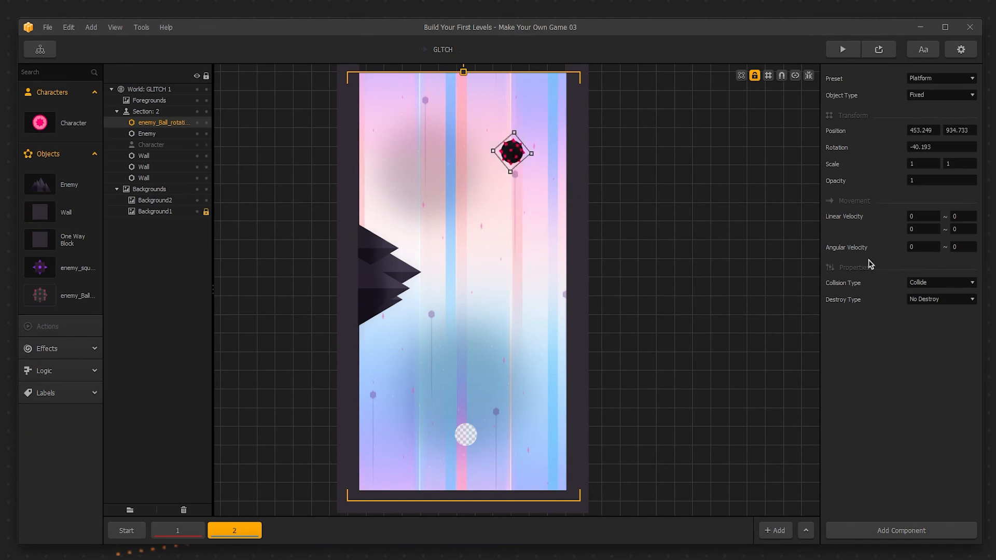
Set Angular Velocity max to 16 and switch the Preset from Platform to Enemy (Destroy Character).
left_click(961, 247)
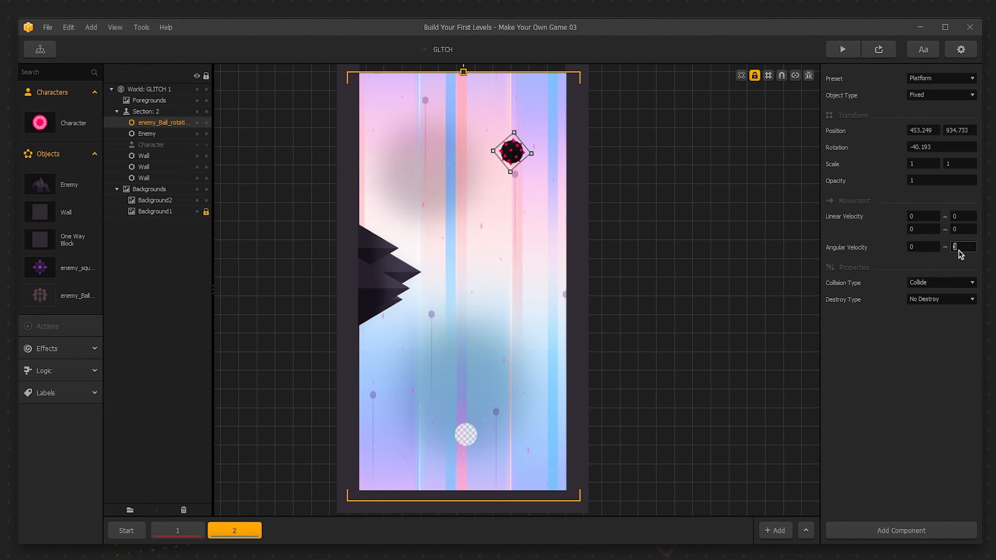
left_click(940, 77)
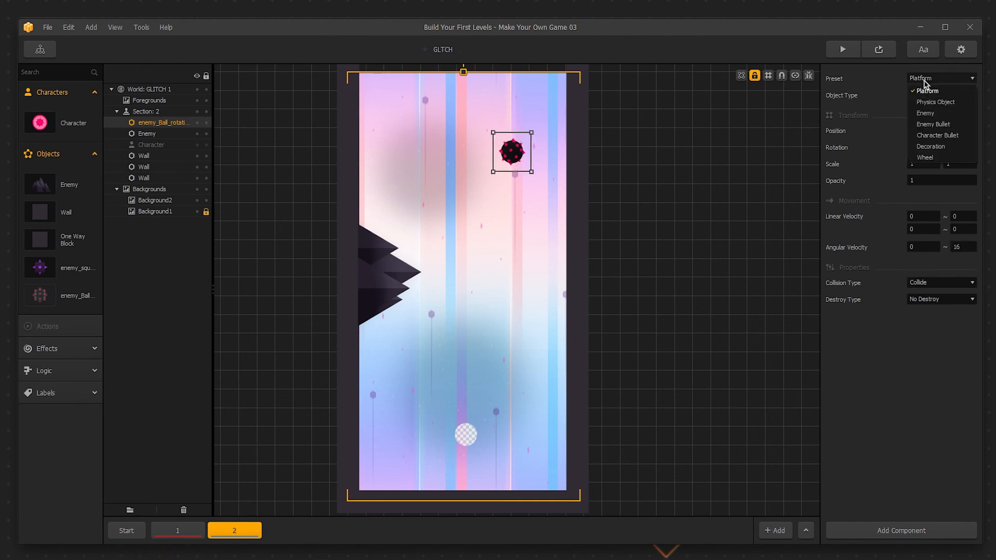
left_click(926, 113)
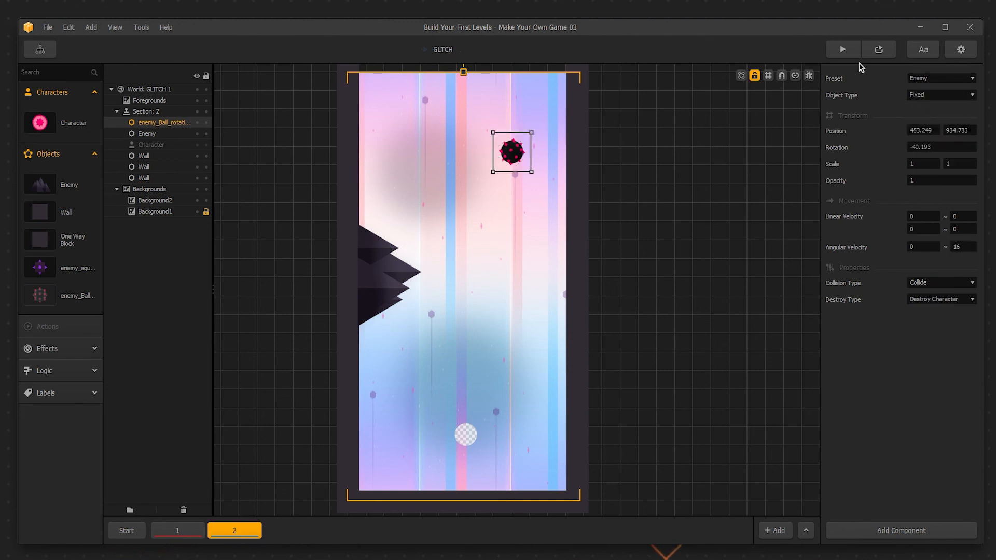
left_click(841, 49)
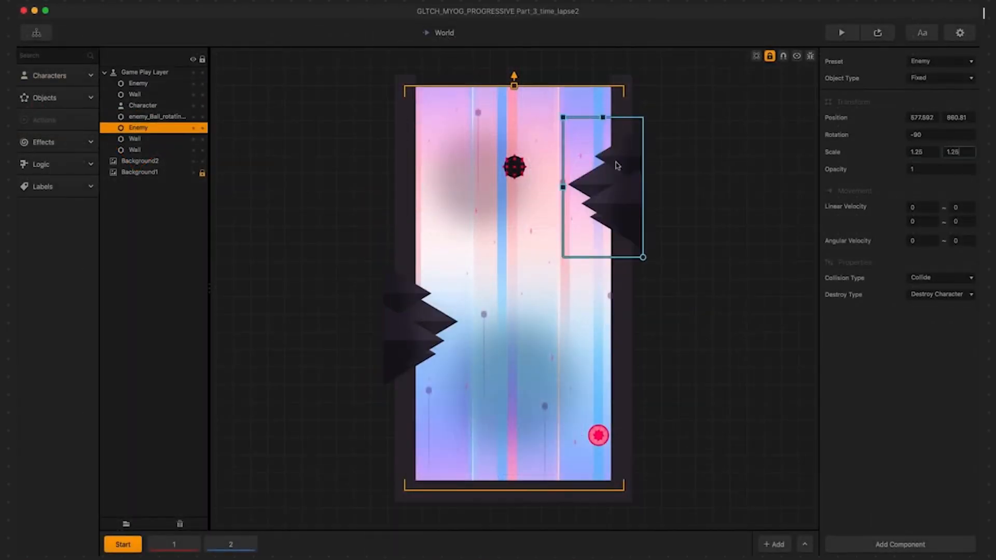
Step through the first scenes, placing mountain and spinning spiked enemies and adding a new scene.
left_click(173, 544)
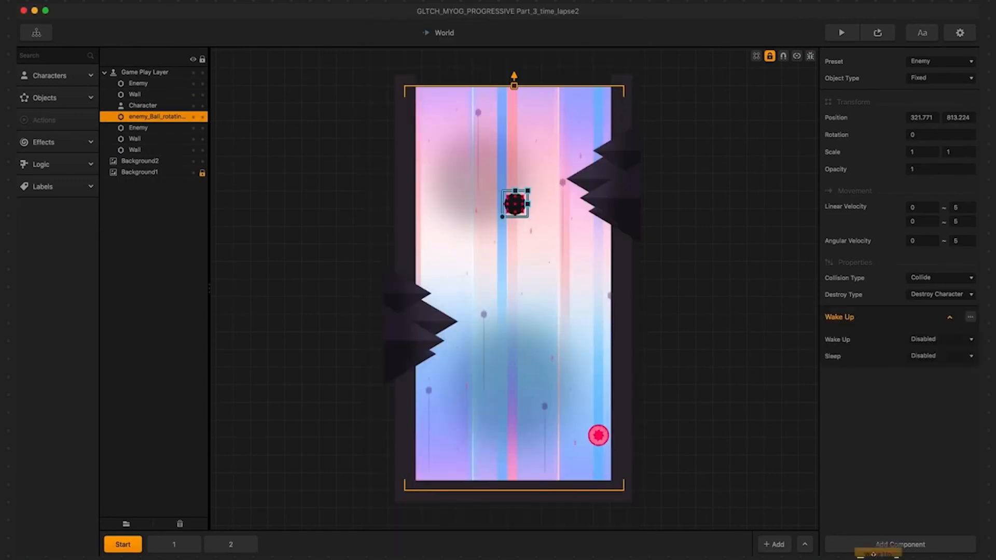
left_click(287, 544)
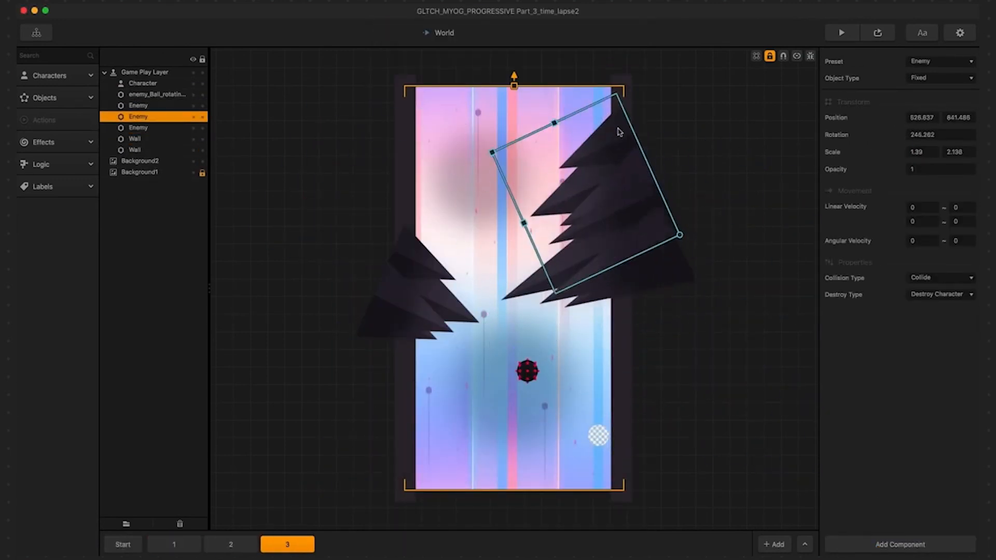
left_click(123, 545)
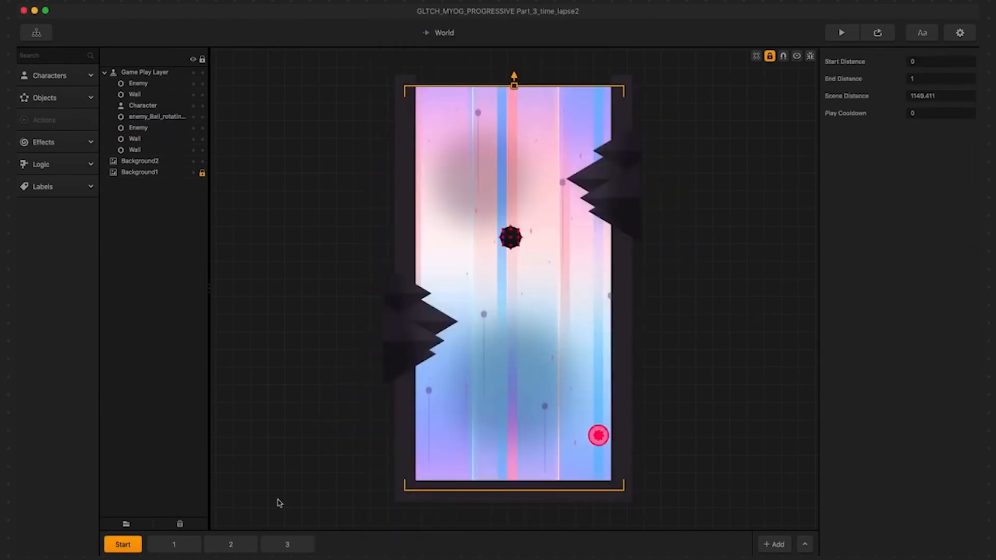
left_click(343, 545)
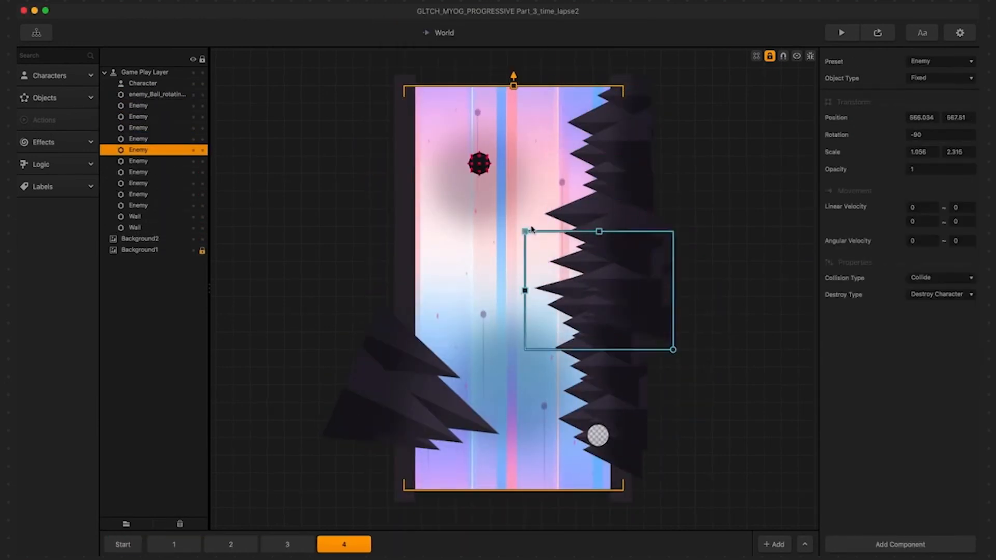
left_click(173, 545)
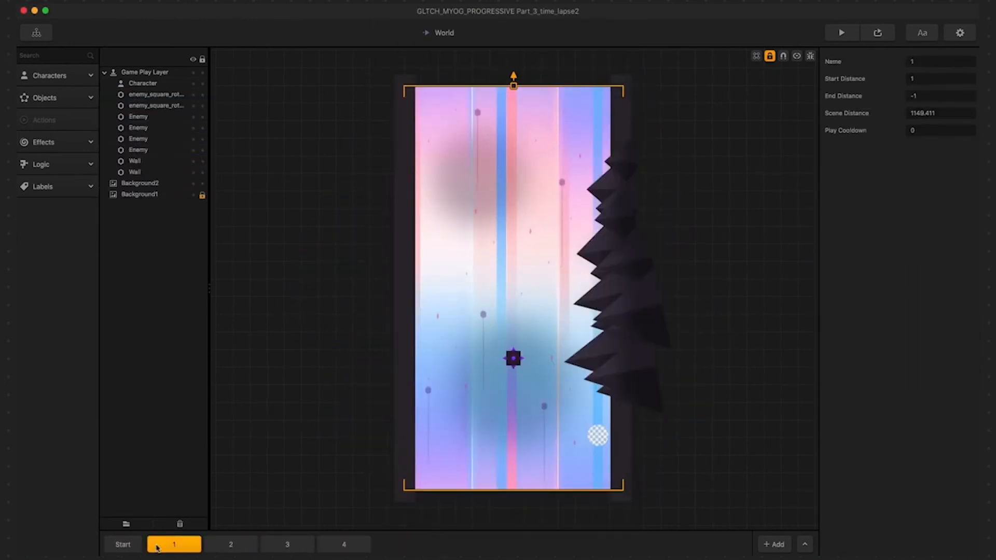
left_click(287, 544)
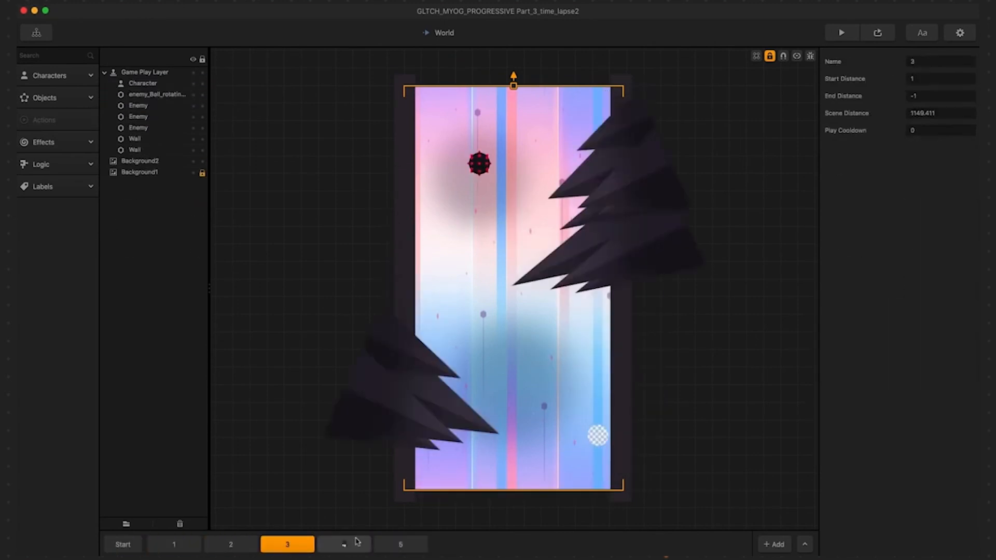
left_click(343, 545)
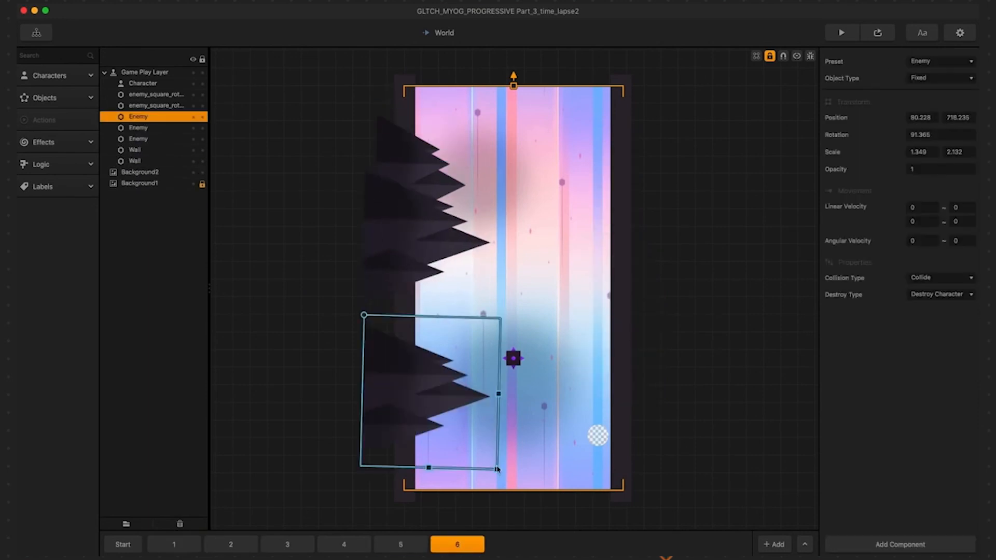
left_click(156, 94)
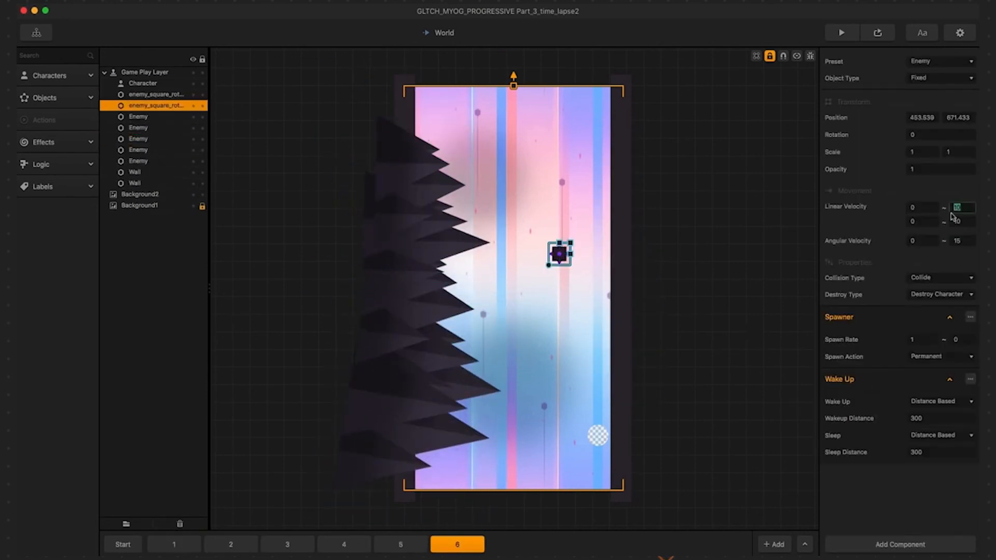
Fill the remaining scenes up to 8 with scaled, rotated mountain and spinning enemies.
left_click(173, 544)
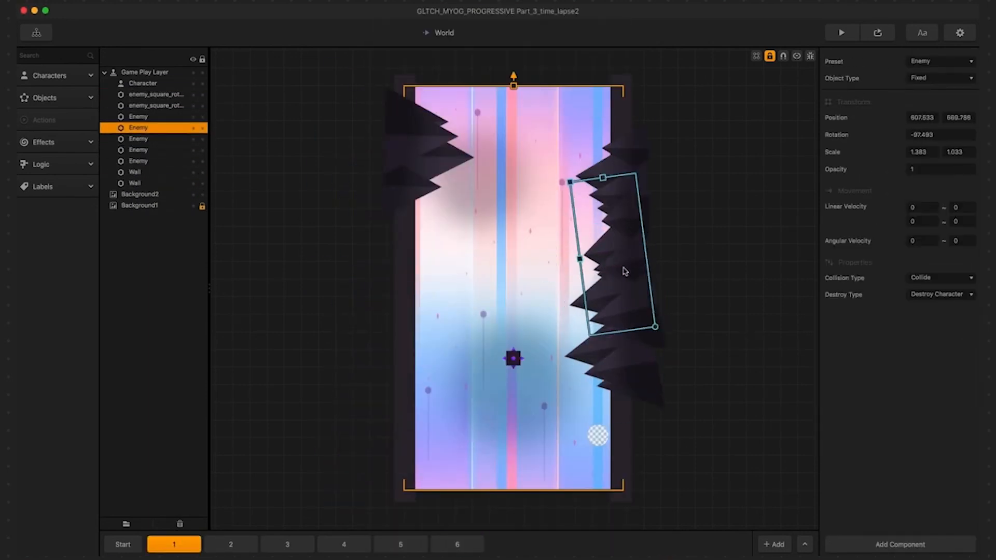
left_click(400, 545)
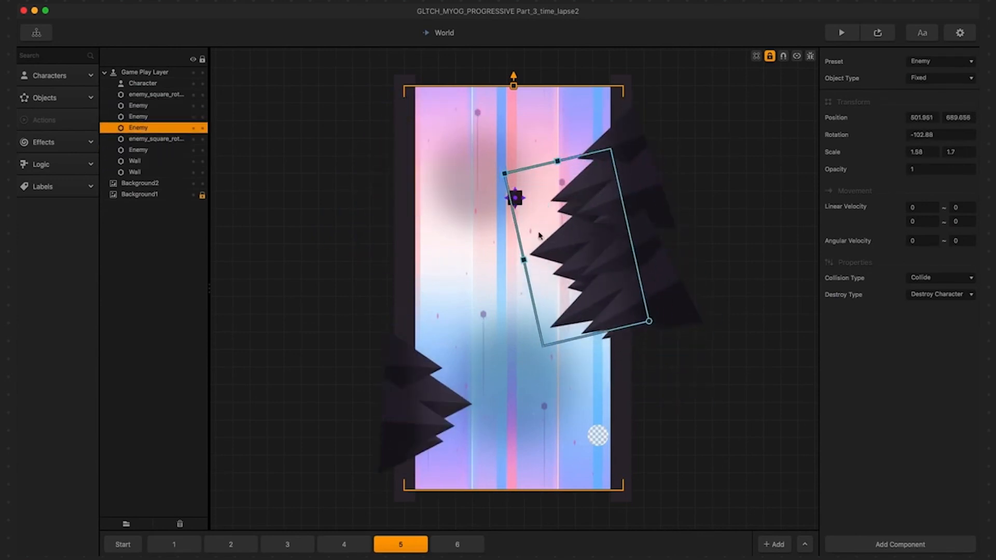
left_click(173, 544)
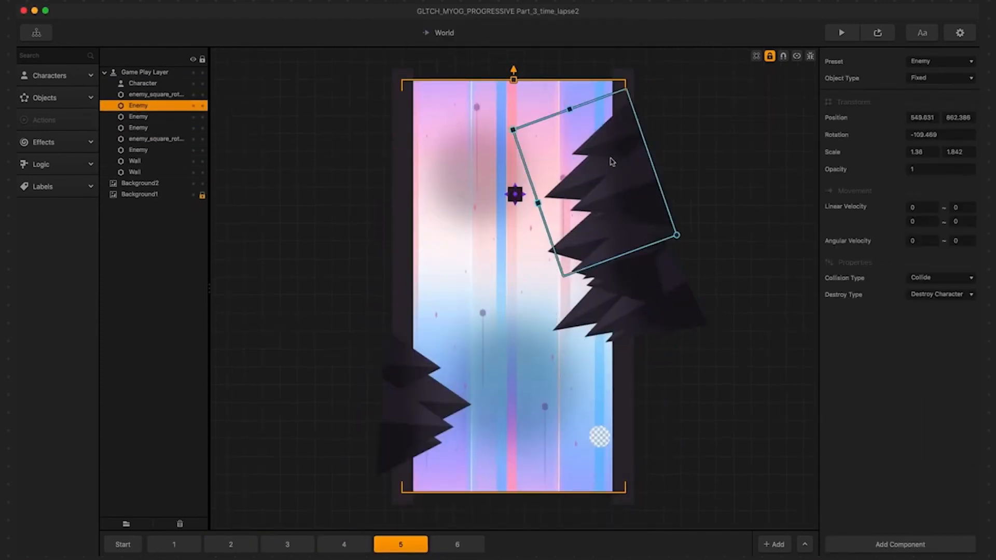
left_click(286, 544)
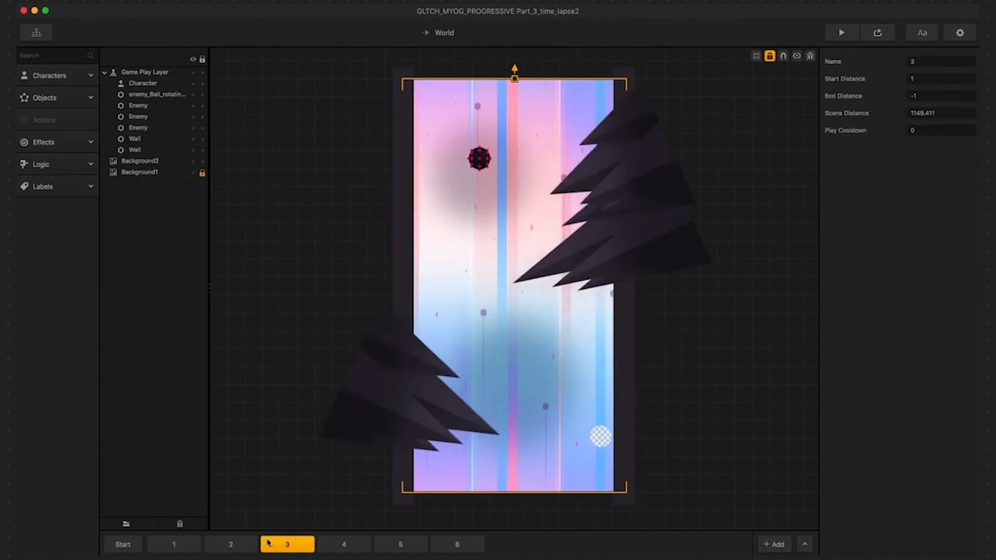
left_click(401, 545)
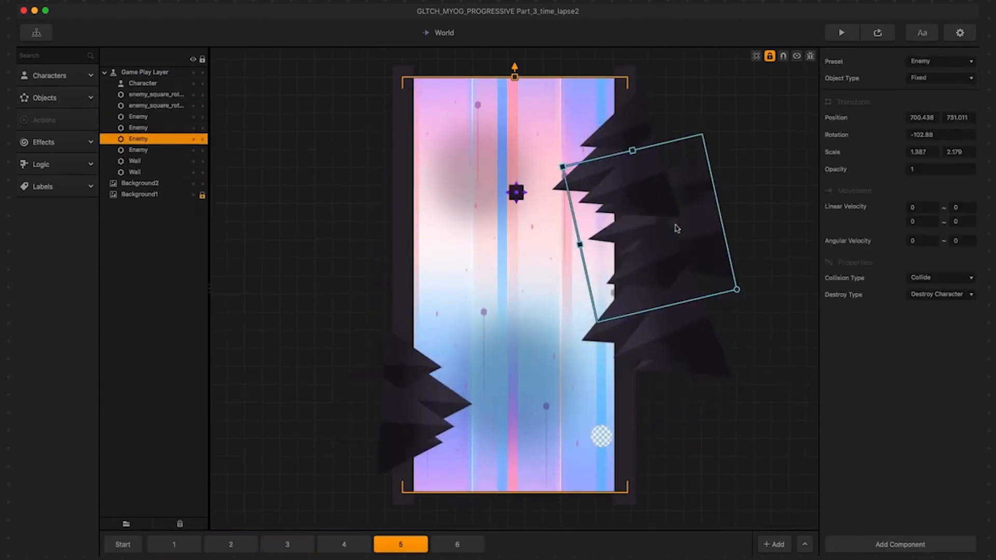
left_click(230, 544)
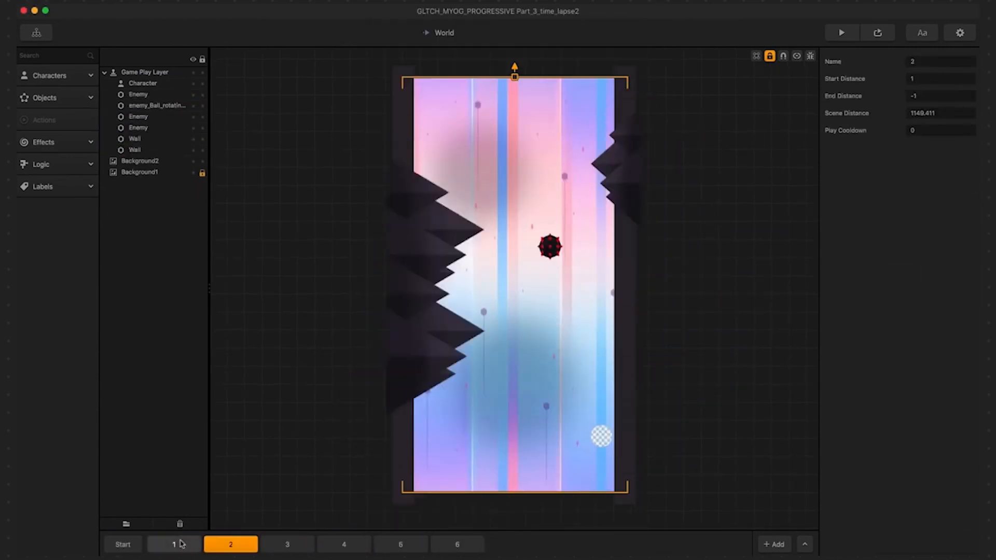
left_click(514, 544)
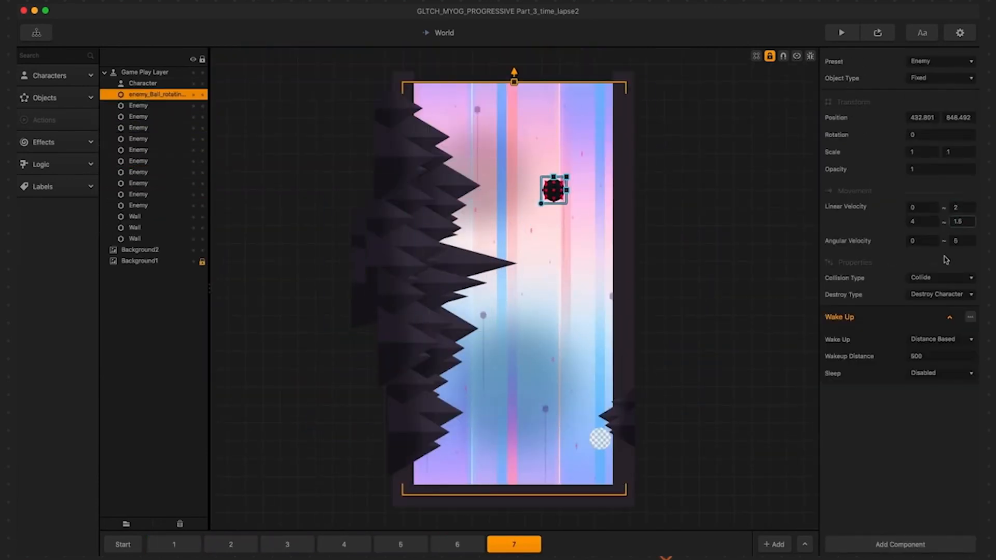
left_click(569, 545)
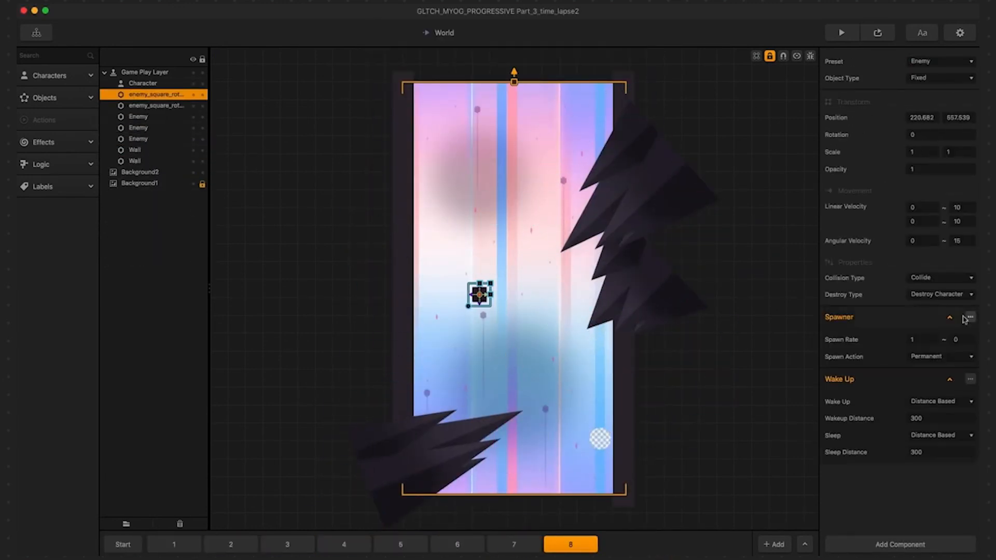
Preview the game, extend the level through scenes 9 and 10, then run the play-mode preview again.
left_click(841, 33)
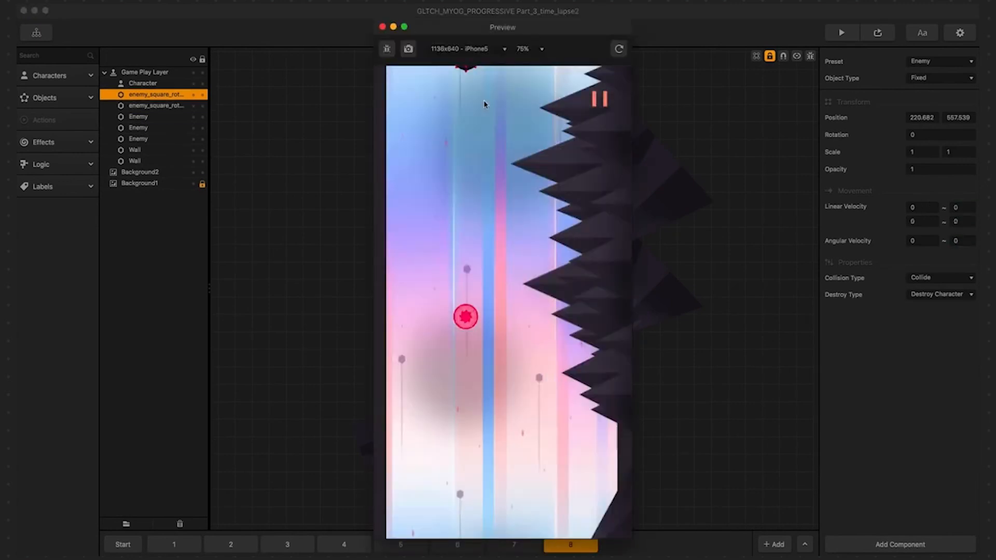
left_click(400, 544)
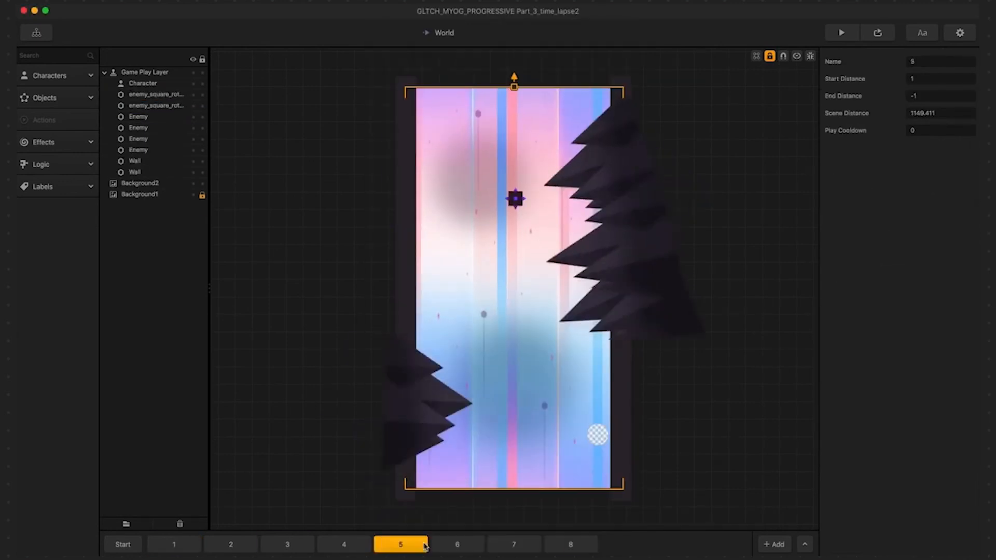
left_click(514, 543)
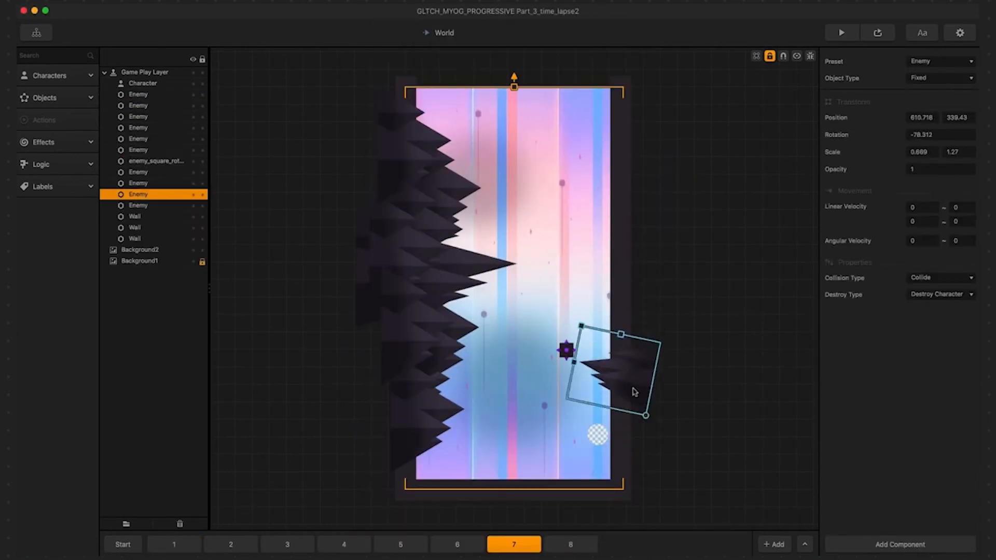
left_click(570, 545)
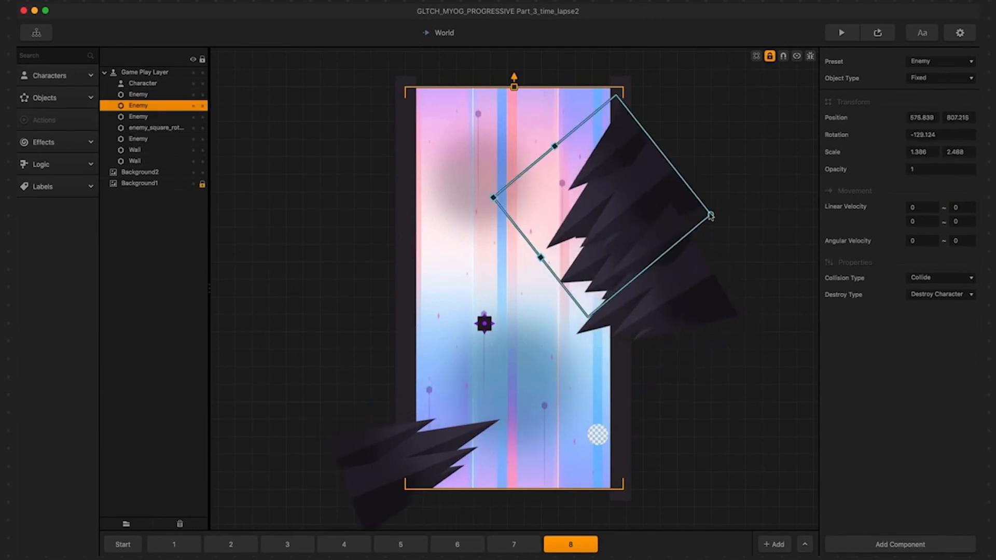
left_click(626, 545)
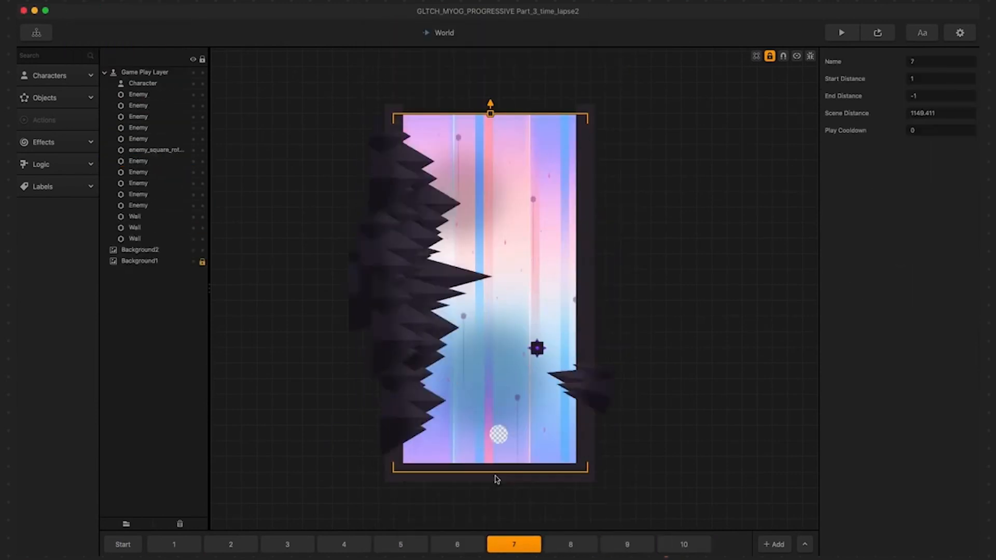
left_click(841, 32)
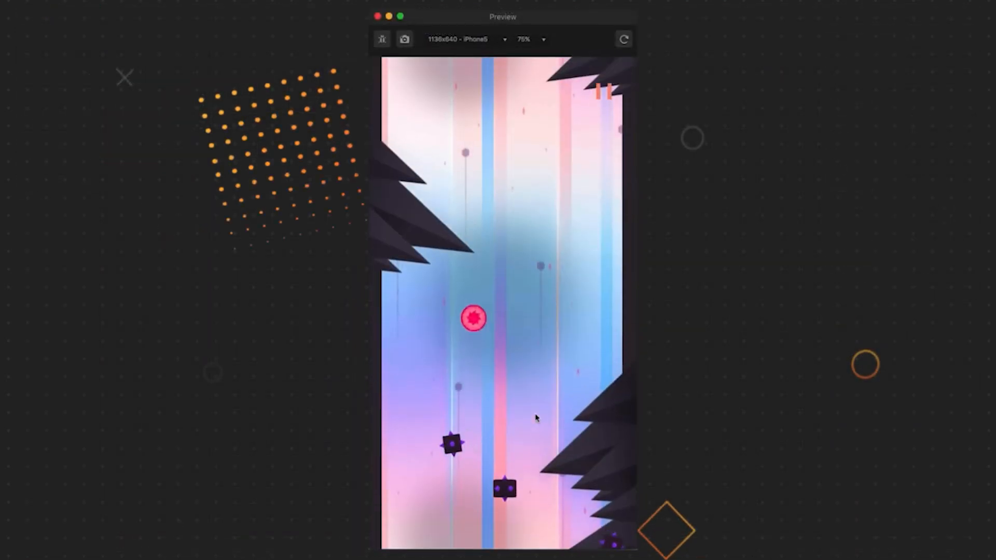